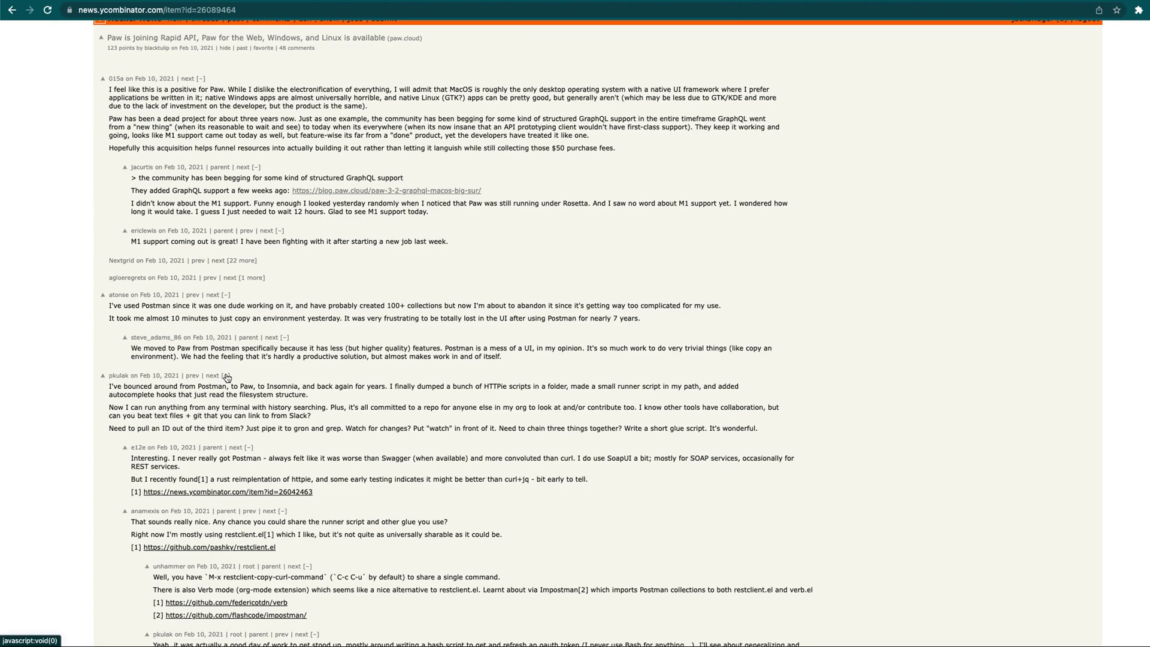
pyautogui.moveTo(270, 383)
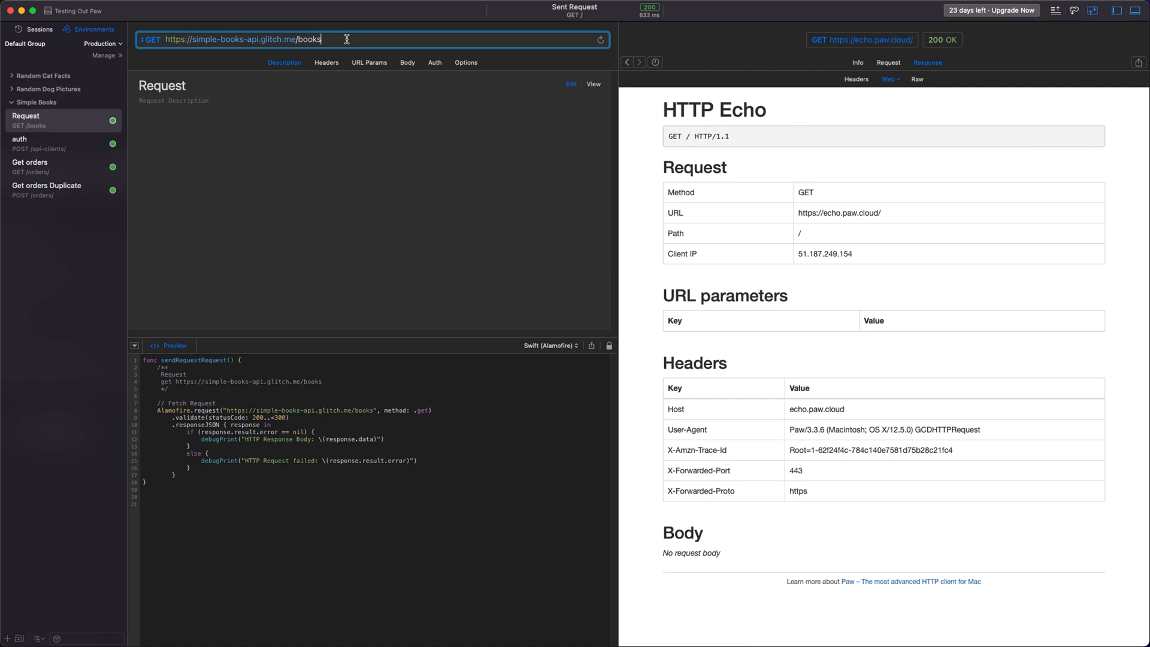
pyautogui.click(311, 39)
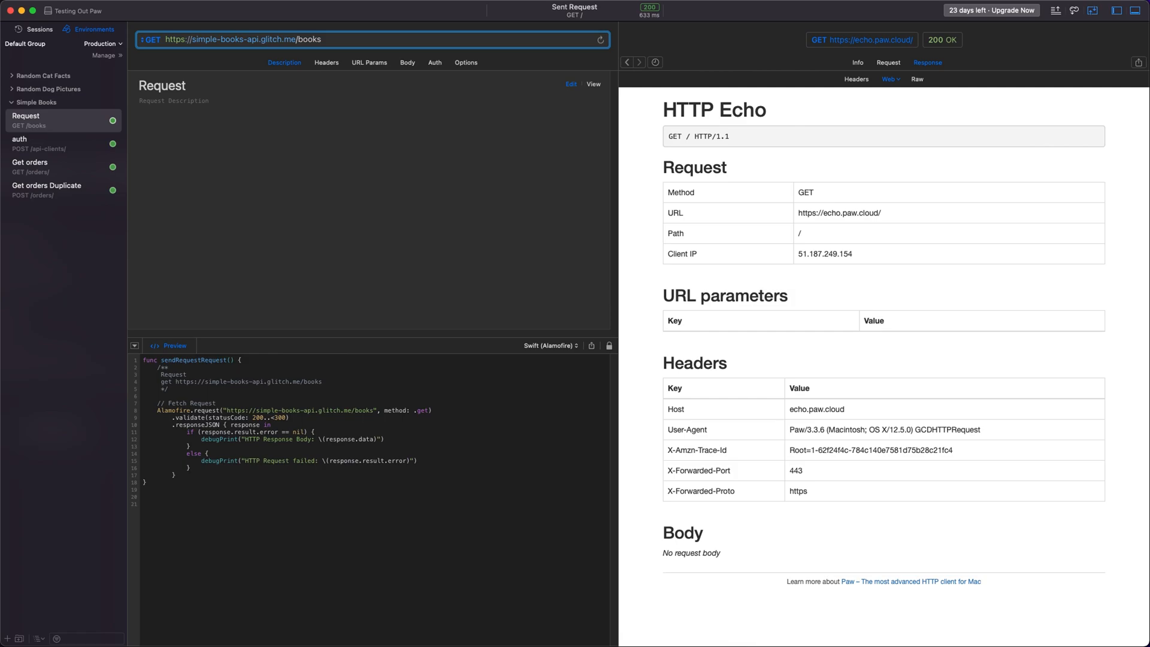
pyautogui.click(600, 40)
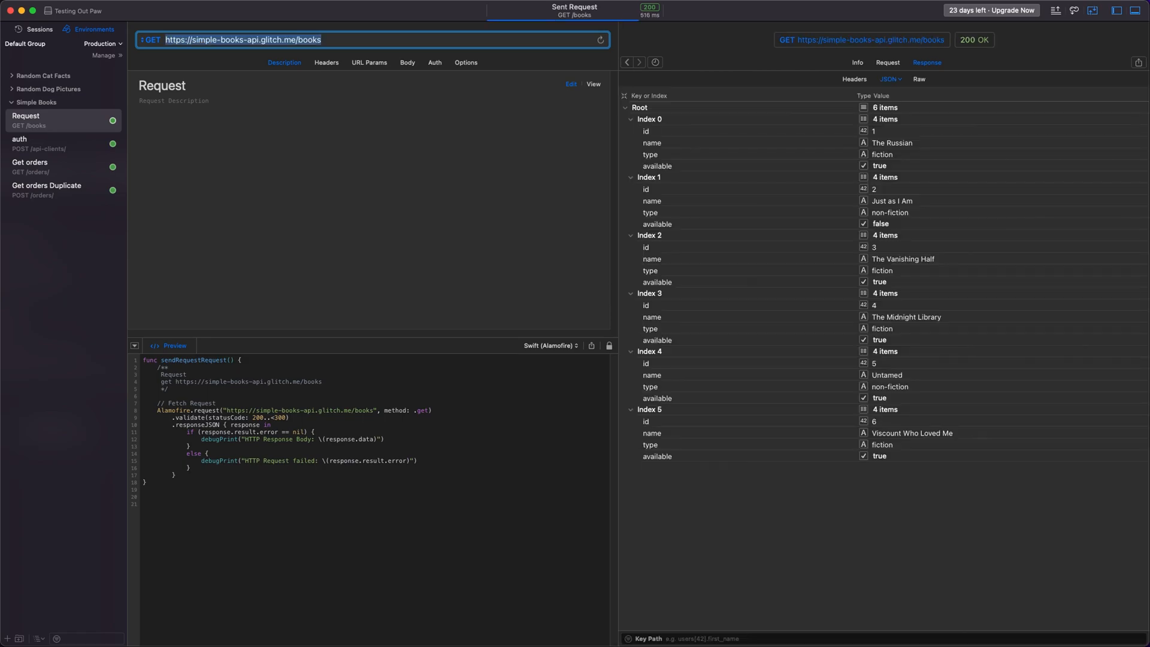
pyautogui.moveTo(547, 231)
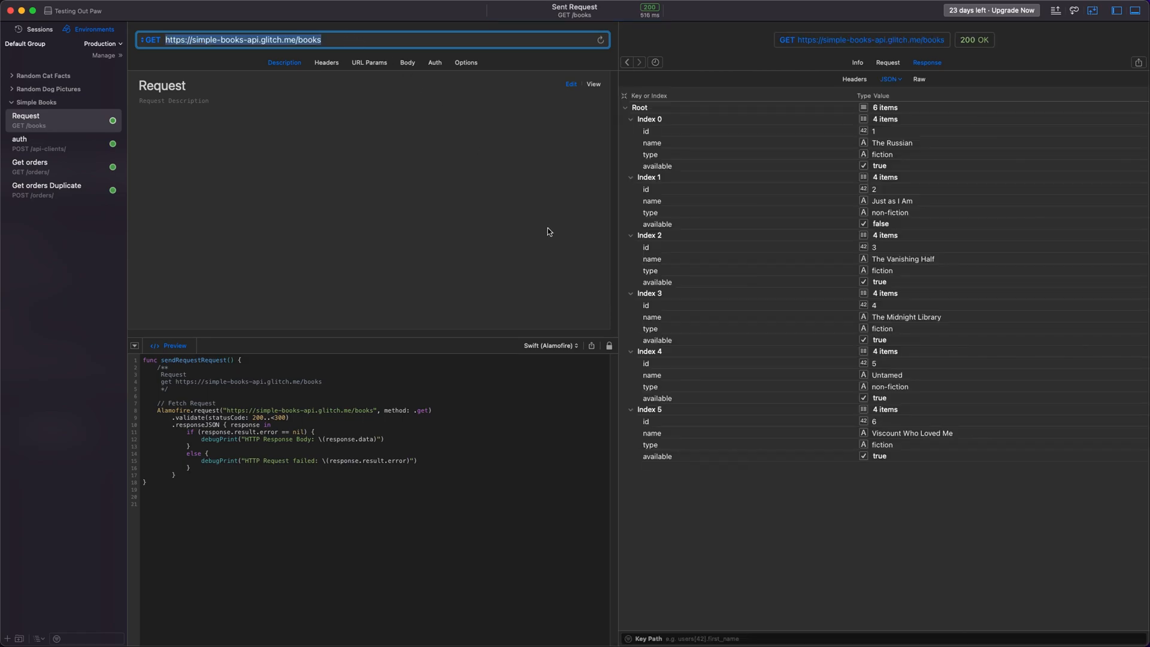
pyautogui.moveTo(921, 377)
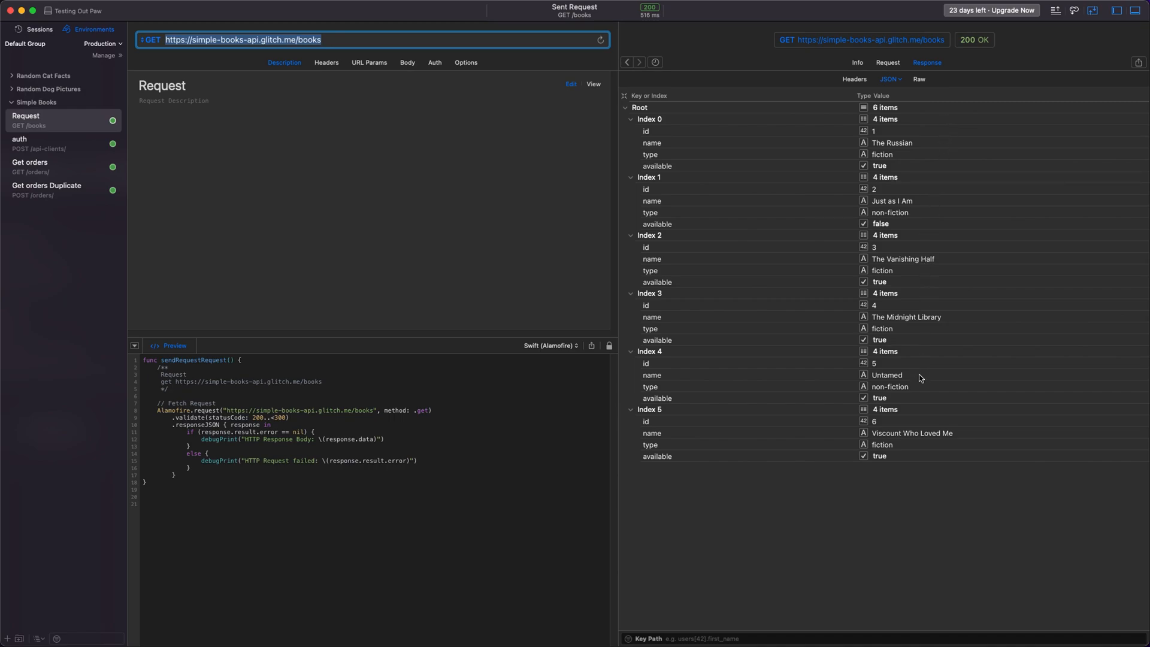
pyautogui.moveTo(909, 165)
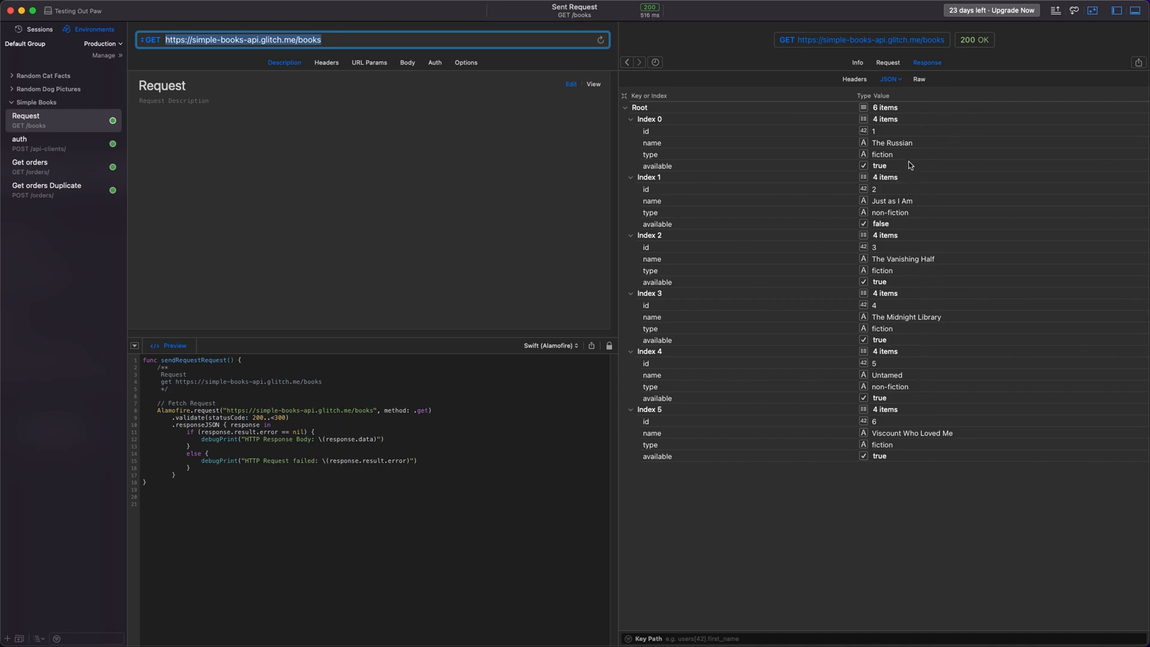
pyautogui.moveTo(906, 266)
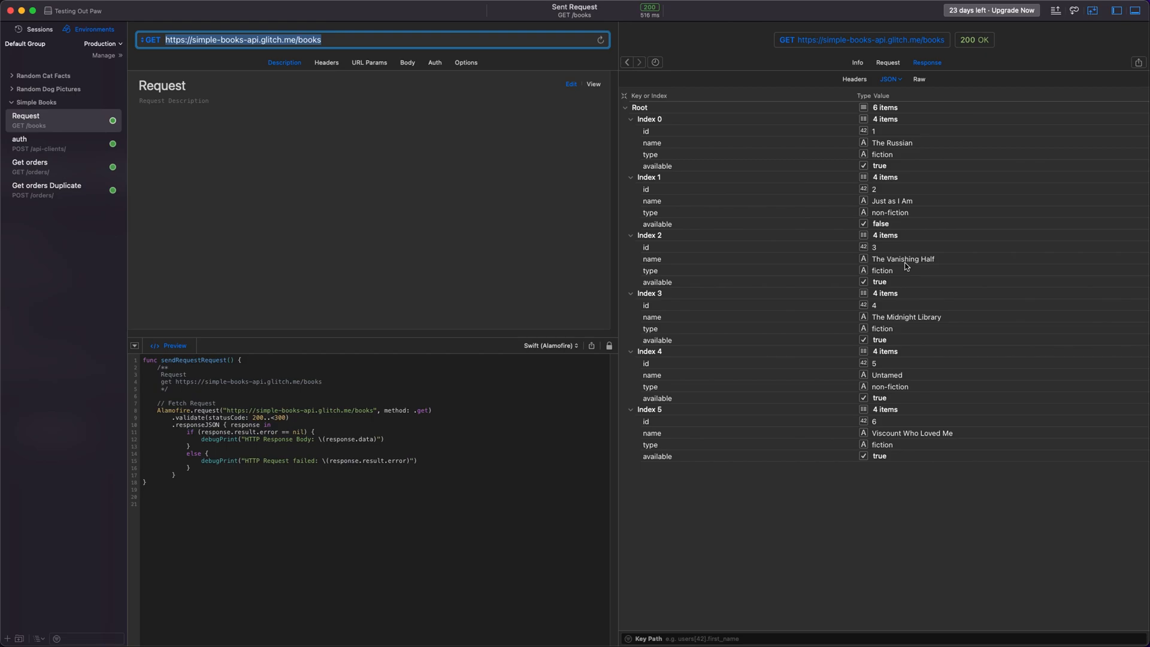
pyautogui.moveTo(900, 64)
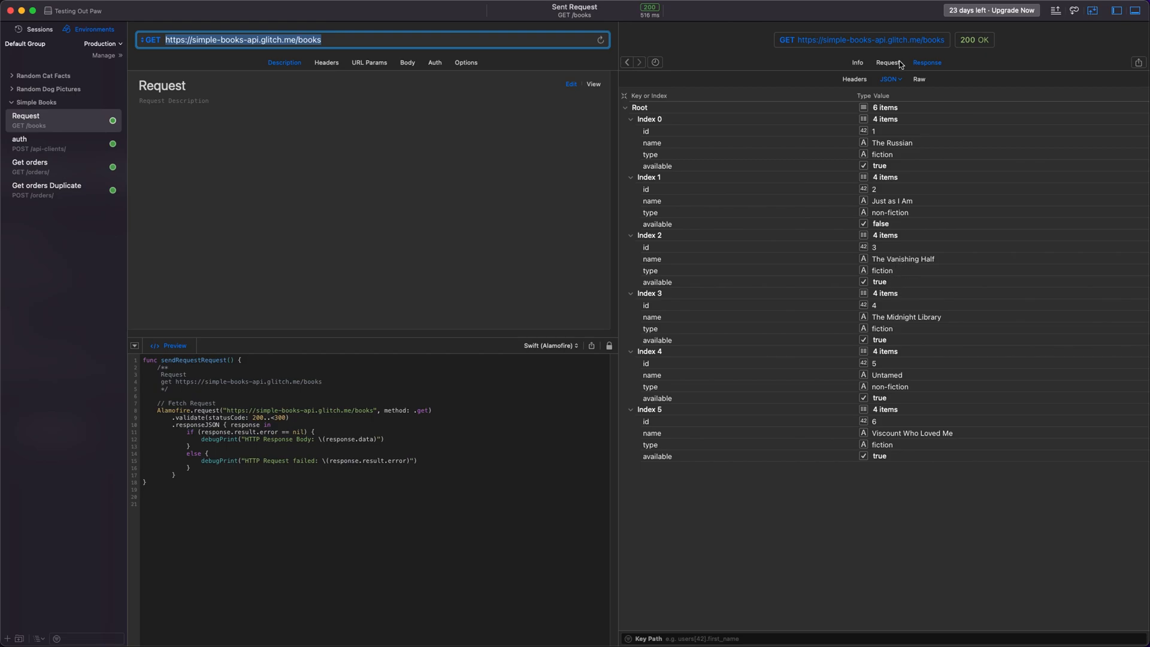
# Show the Info details of the books exchange, then select the 'Order a book' request.
pyautogui.click(855, 62)
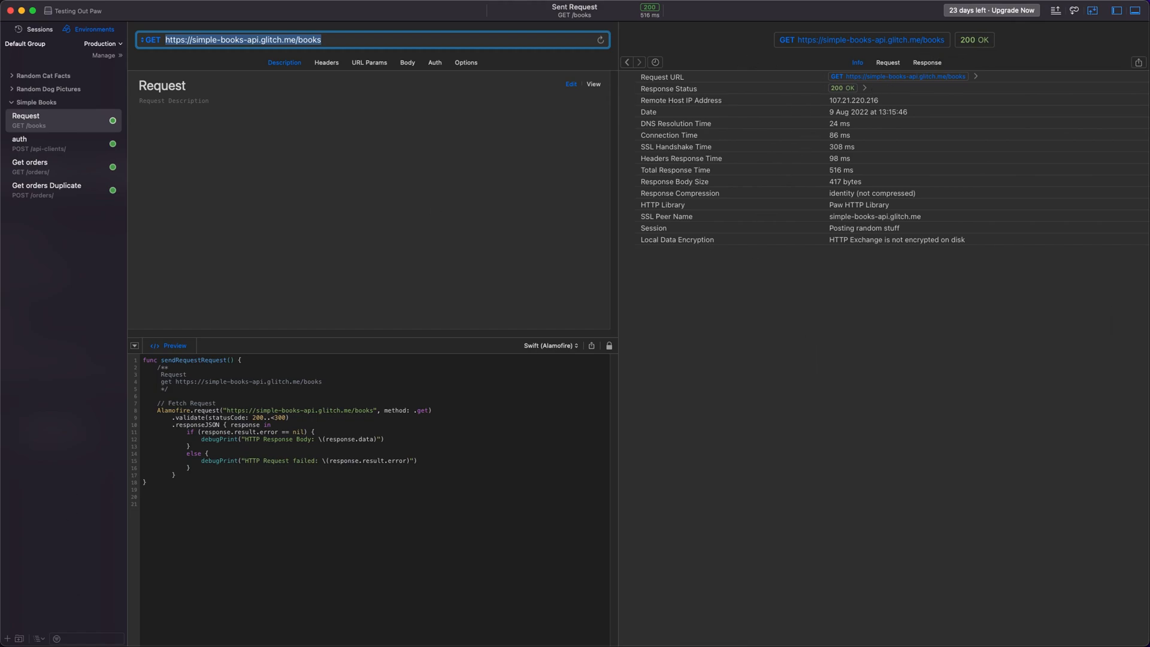
pyautogui.moveTo(773, 323)
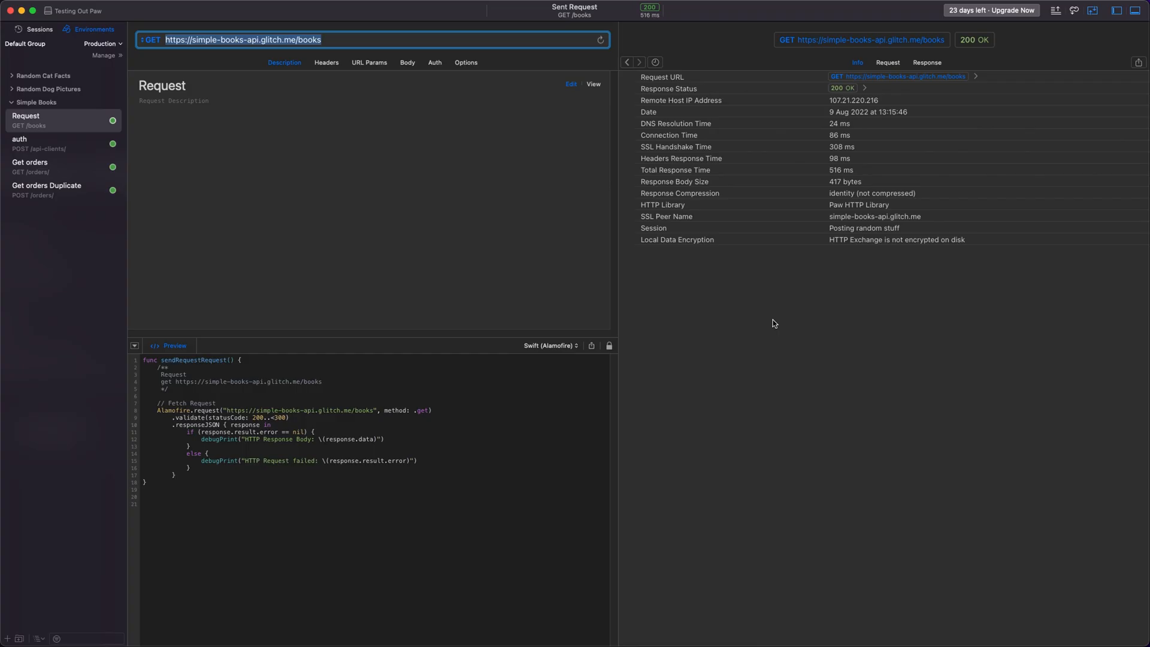
pyautogui.click(44, 144)
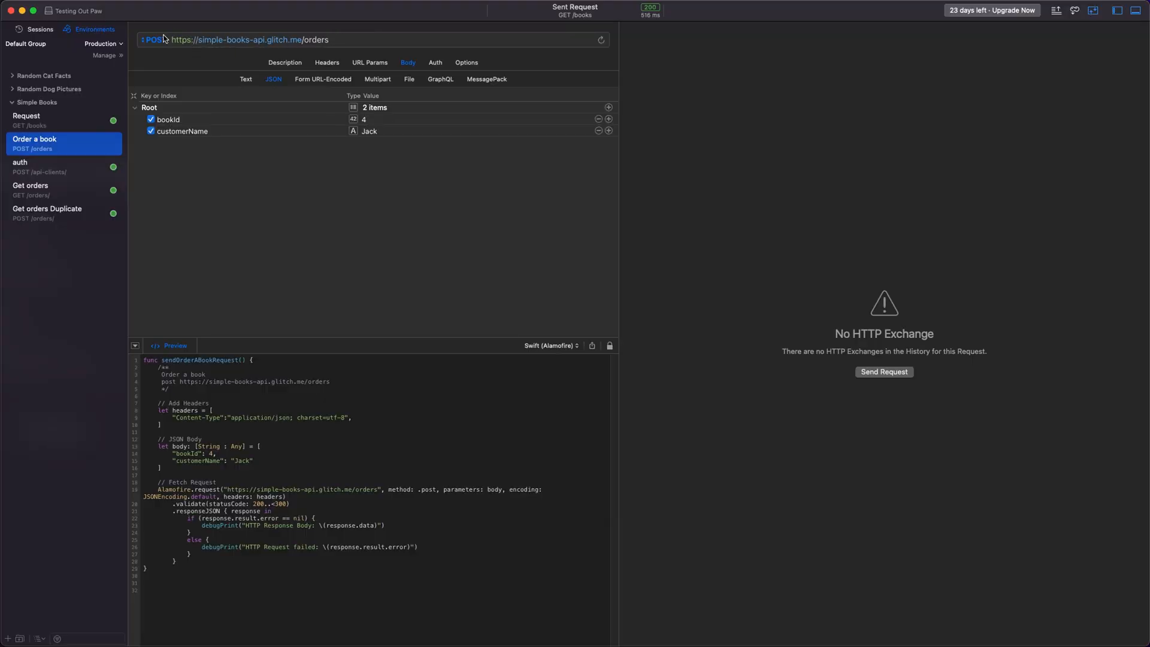
pyautogui.moveTo(178, 120)
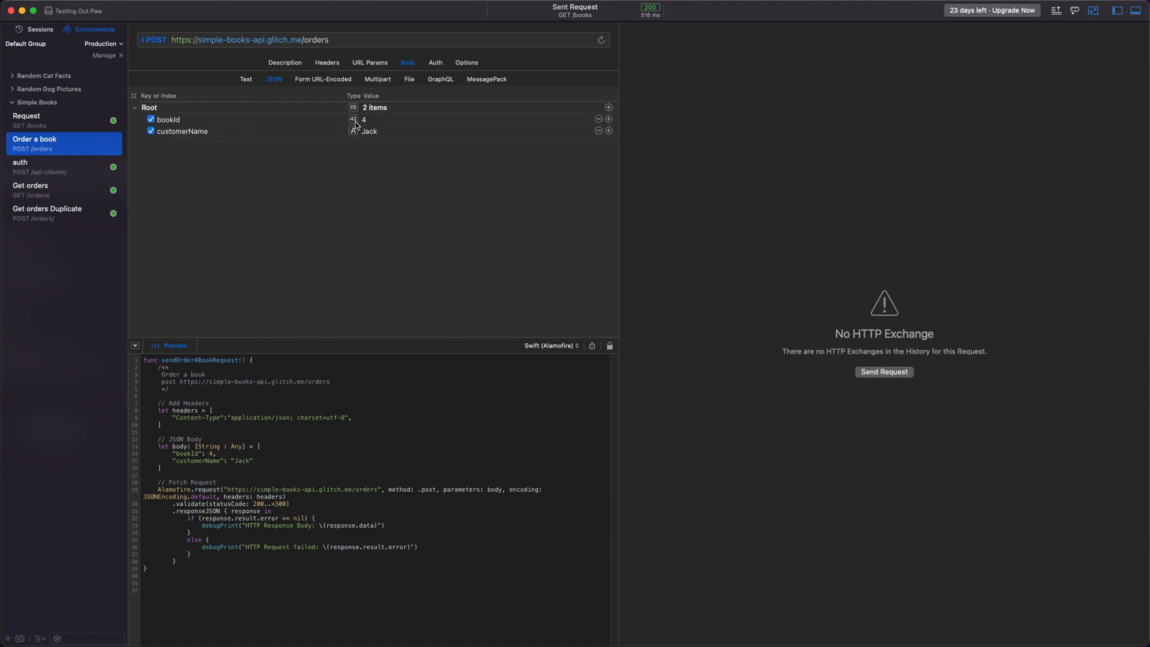
pyautogui.moveTo(580, 37)
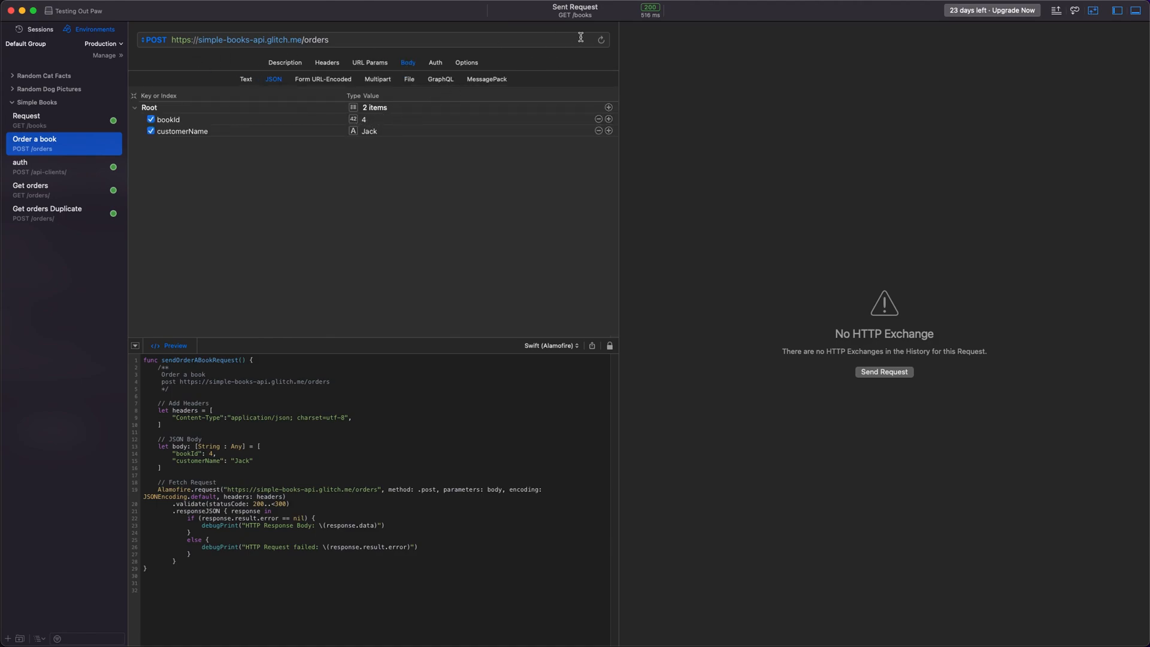
# Send 'Order a book' for bookId 4, customer Jack, getting 401, then select the auth request.
pyautogui.click(600, 38)
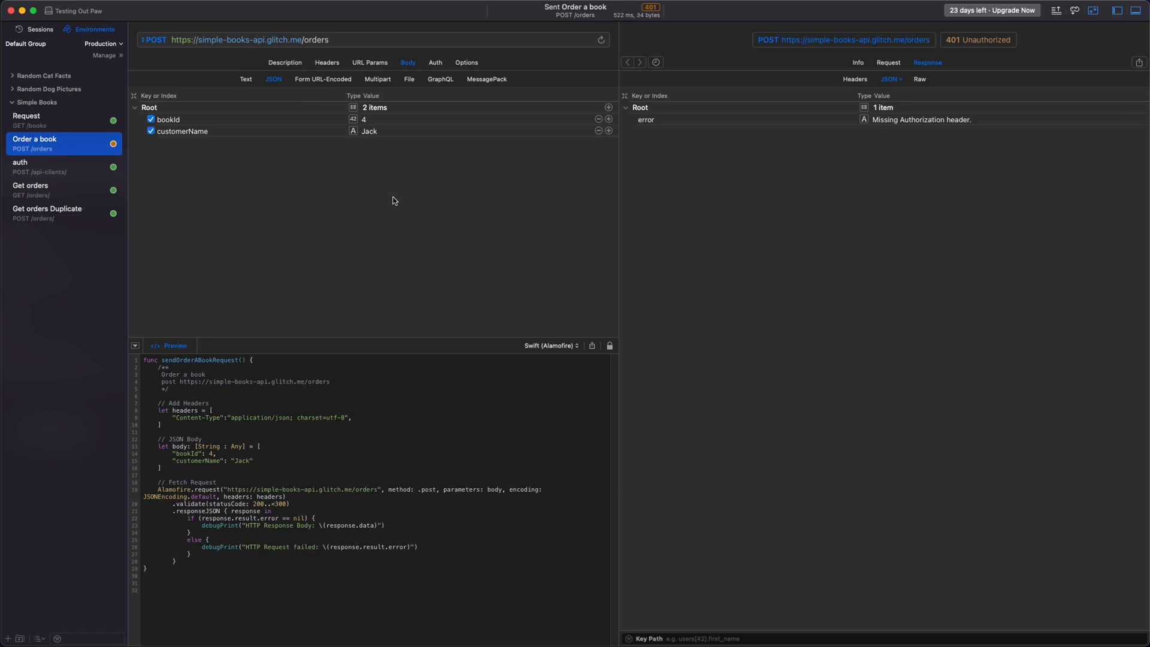
pyautogui.moveTo(388, 198)
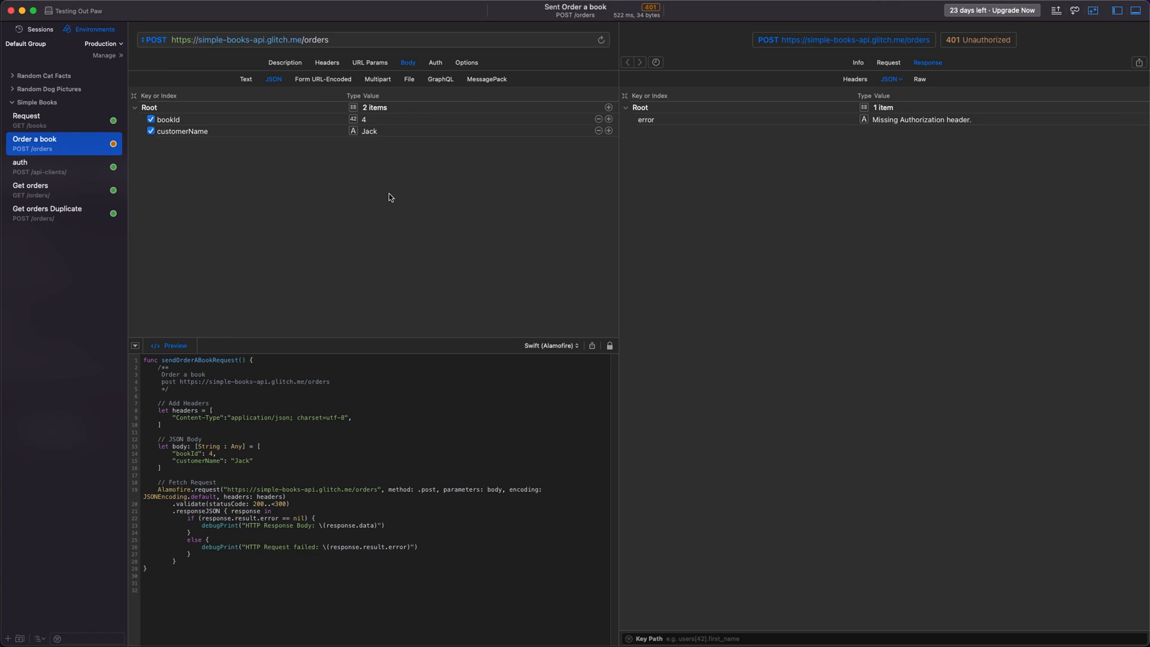
pyautogui.moveTo(203, 162)
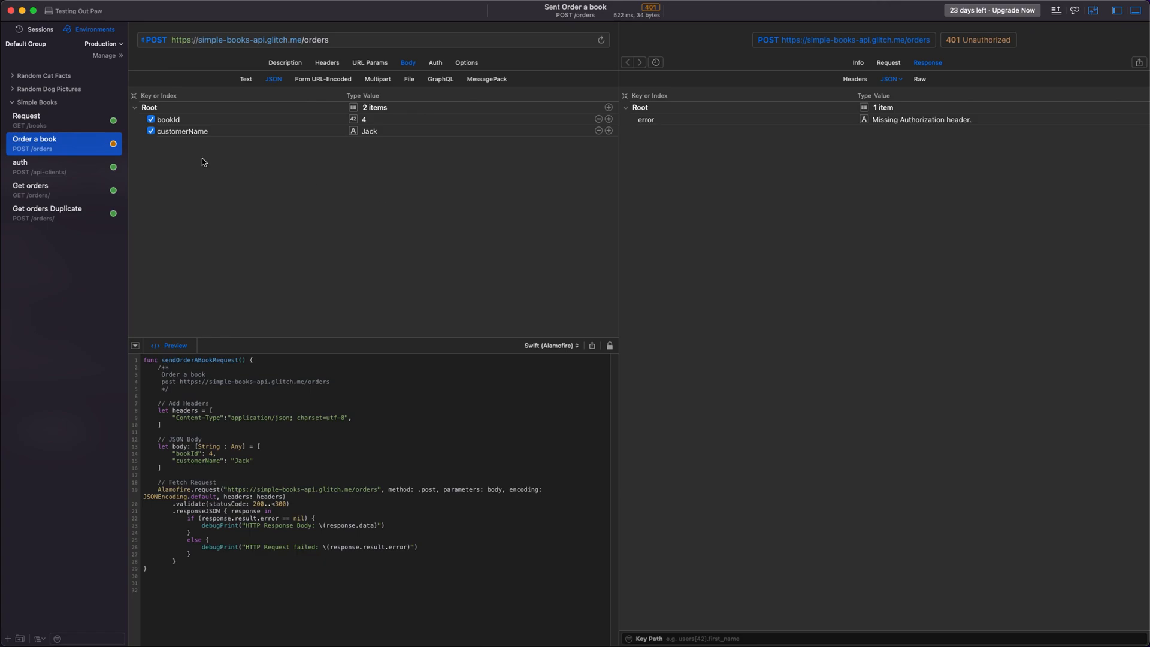
pyautogui.moveTo(93, 171)
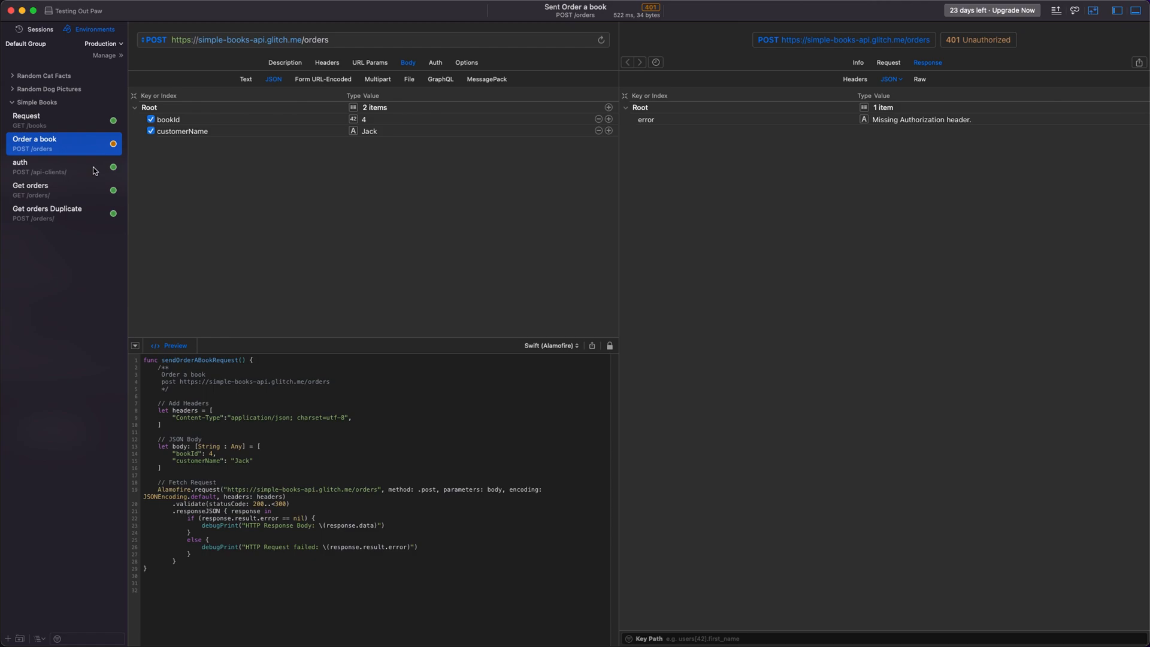
pyautogui.moveTo(312, 133)
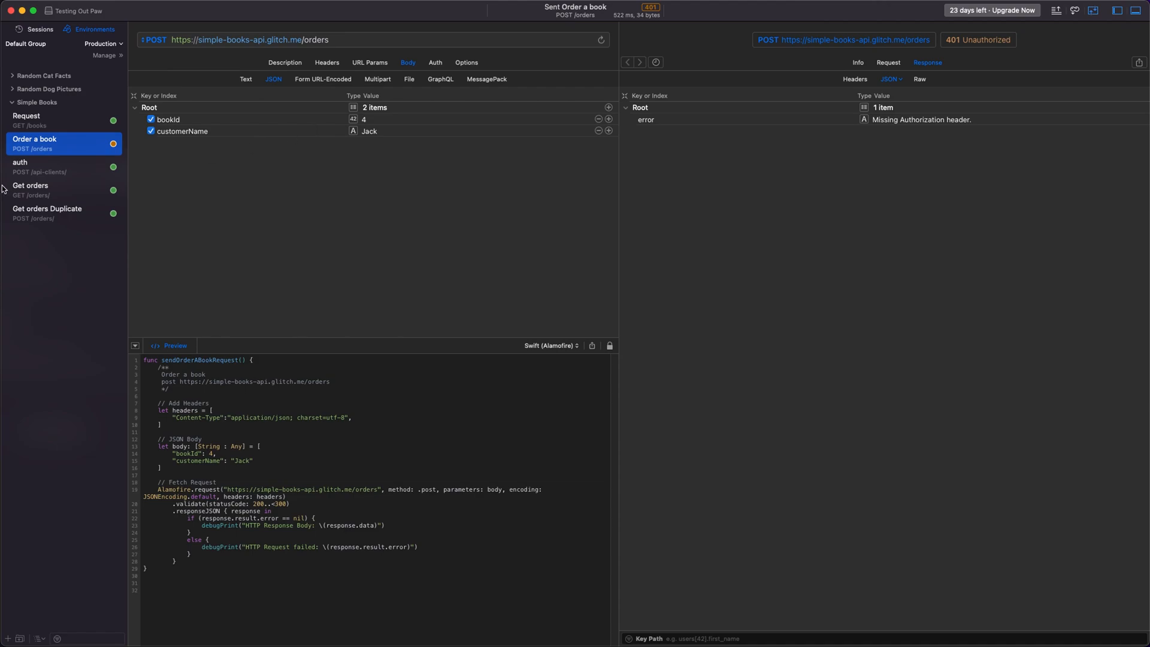
pyautogui.click(41, 167)
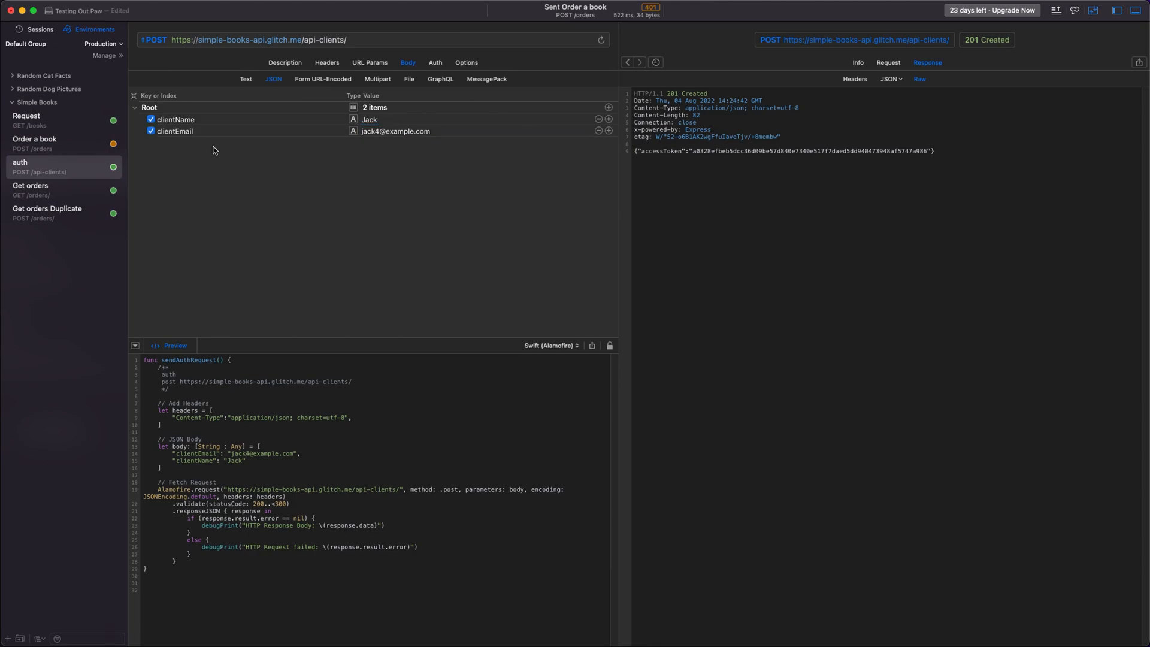
pyautogui.moveTo(688, 142)
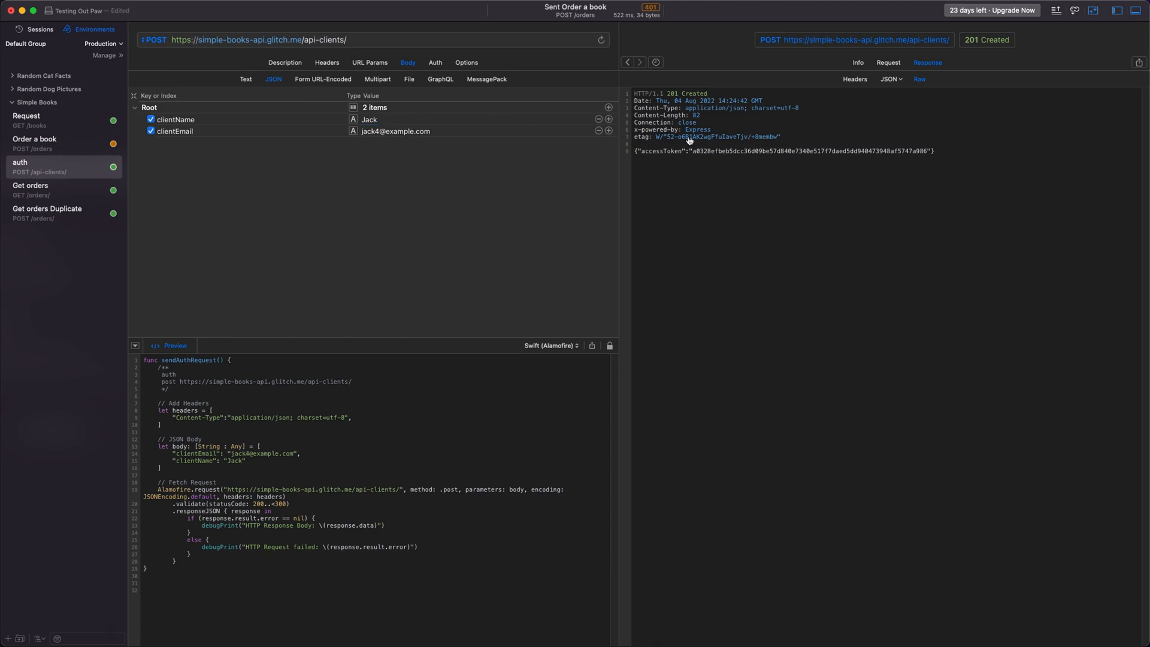
# Resend auth for a fresh access token, then view Order a book's authorization settings.
pyautogui.click(600, 39)
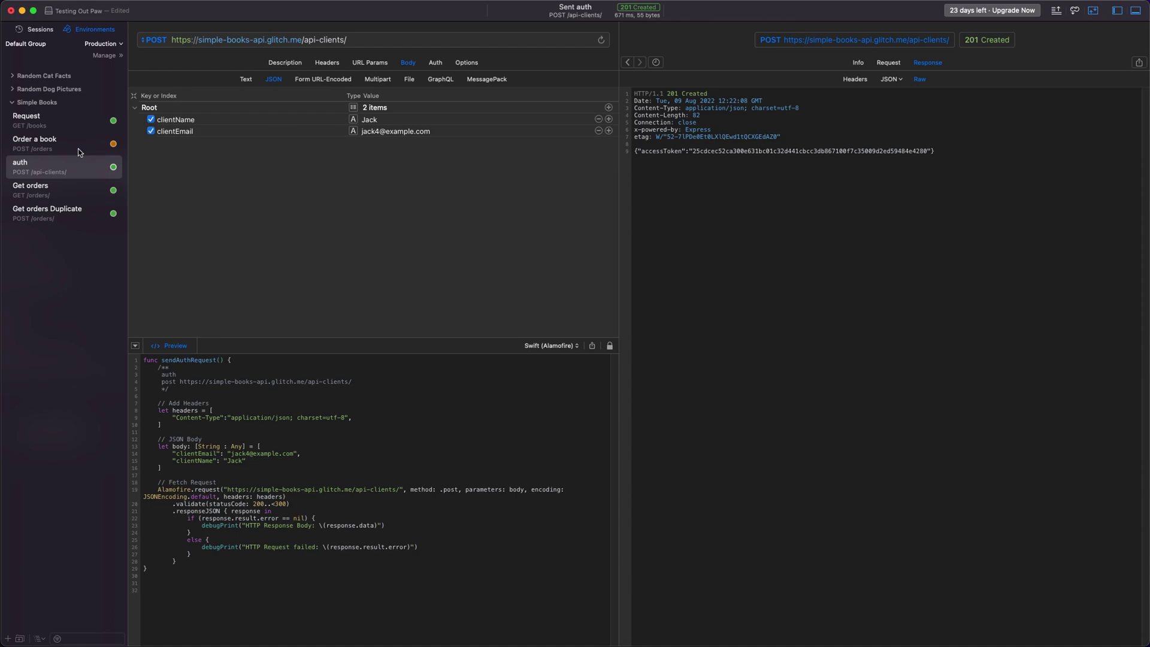
pyautogui.click(35, 142)
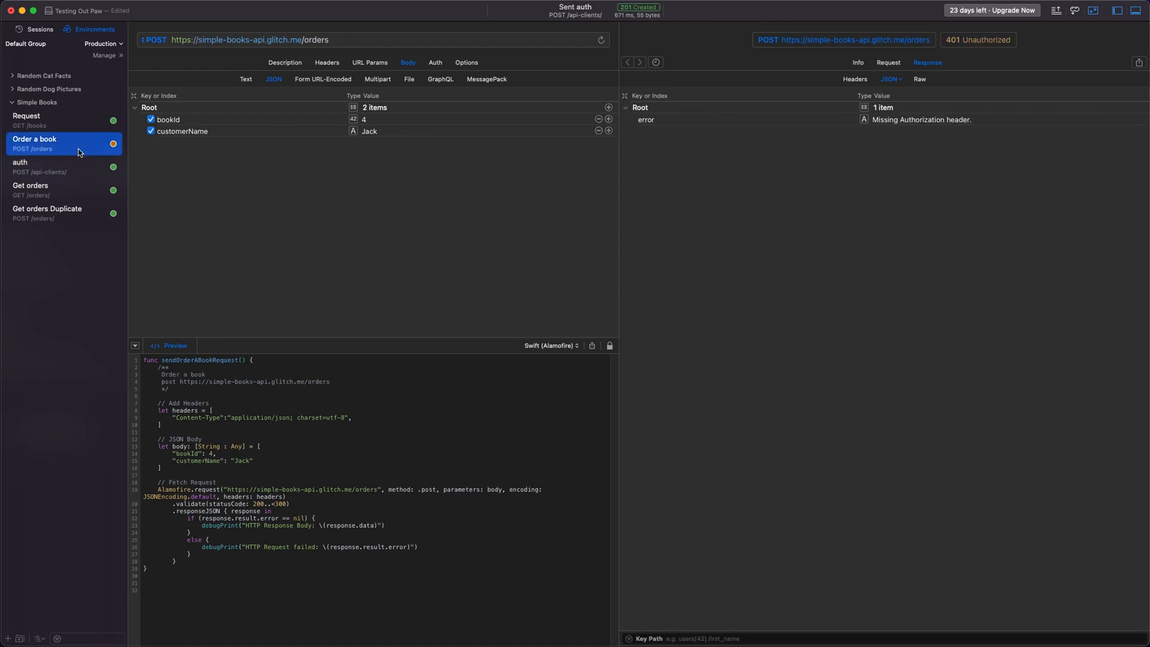
pyautogui.moveTo(427, 73)
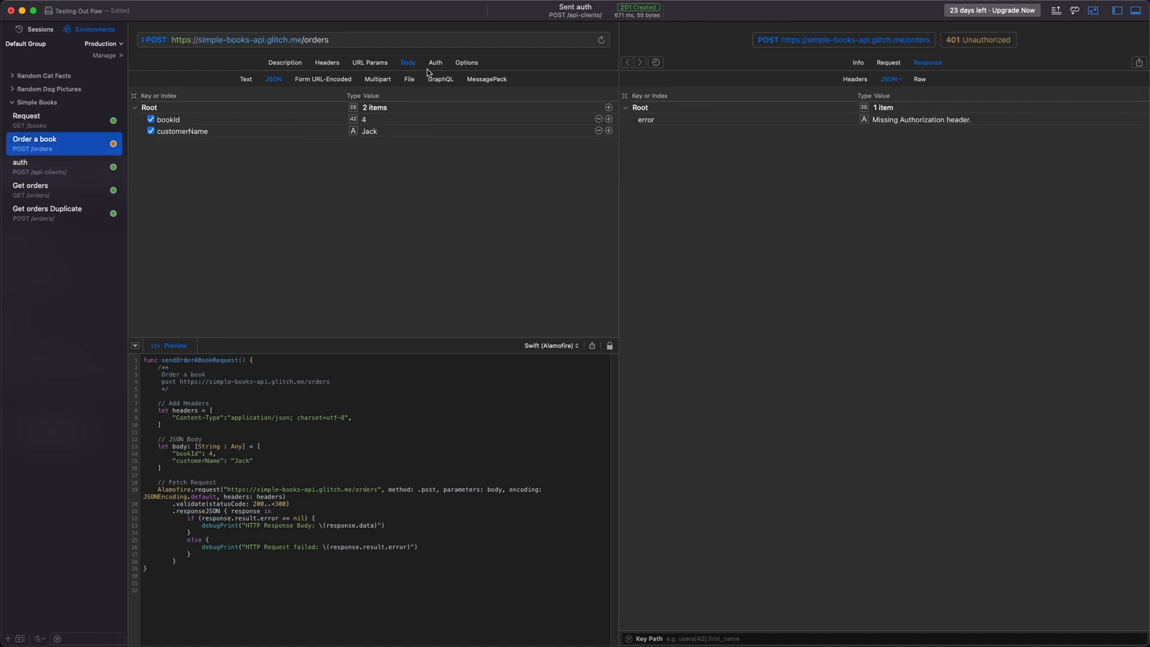
pyautogui.click(433, 61)
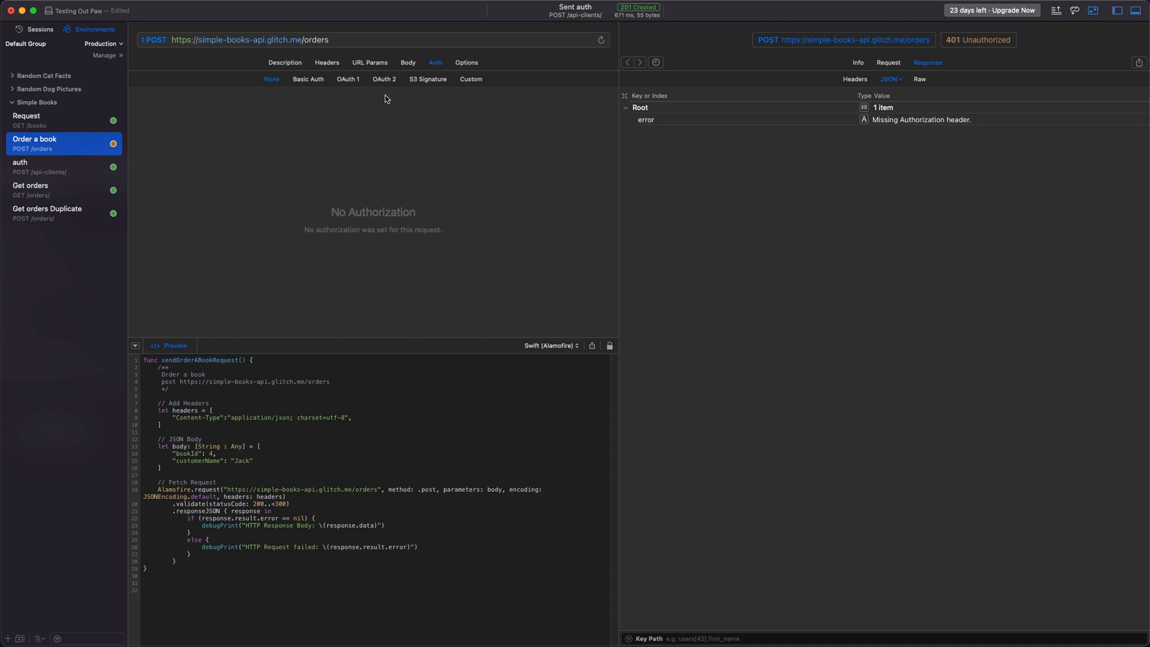
# Set OAuth 2 token to the auth response's accessToken via Key Path filter on the JSON body.
pyautogui.click(383, 79)
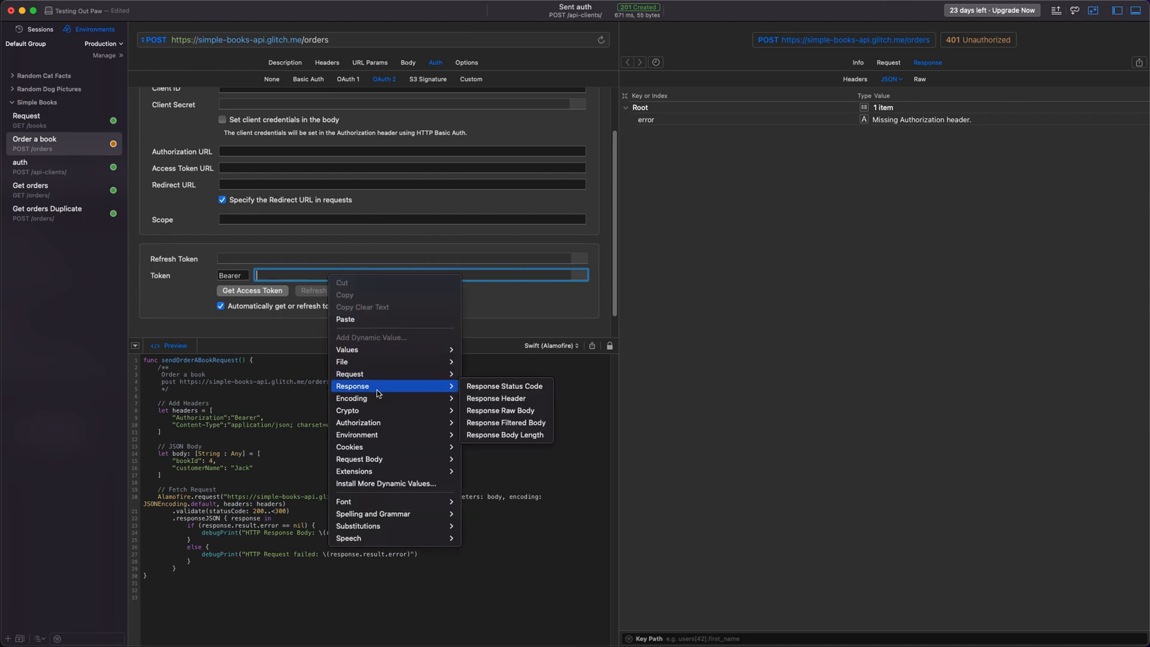
pyautogui.moveTo(392, 389)
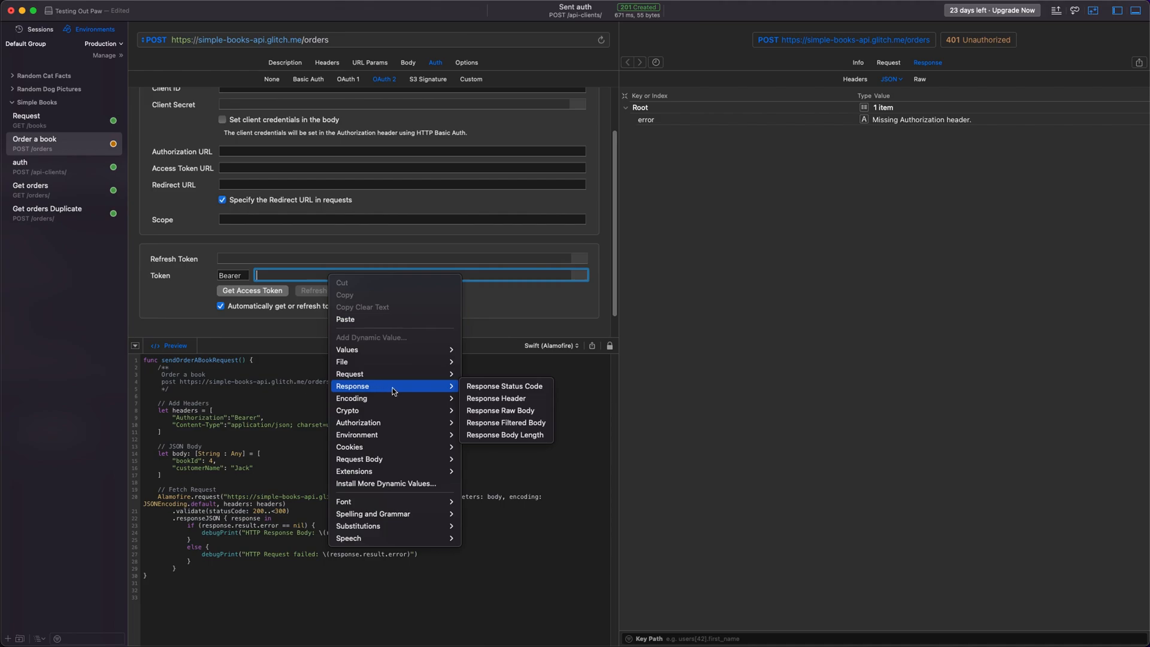
pyautogui.moveTo(504, 386)
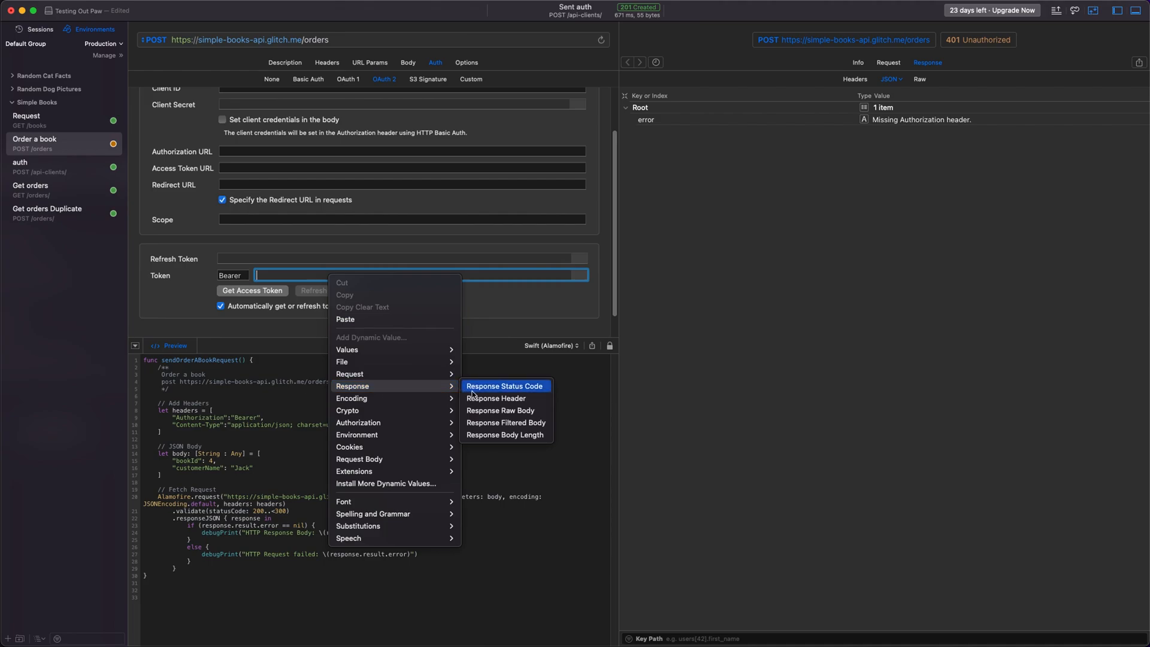
pyautogui.click(505, 423)
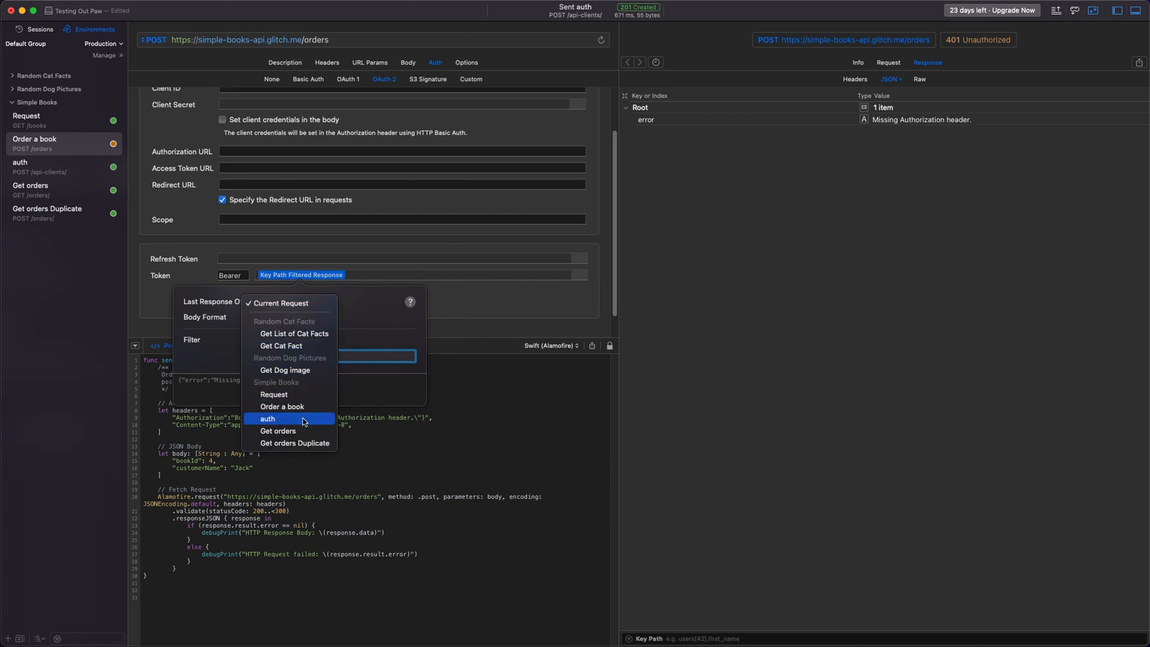
pyautogui.click(267, 418)
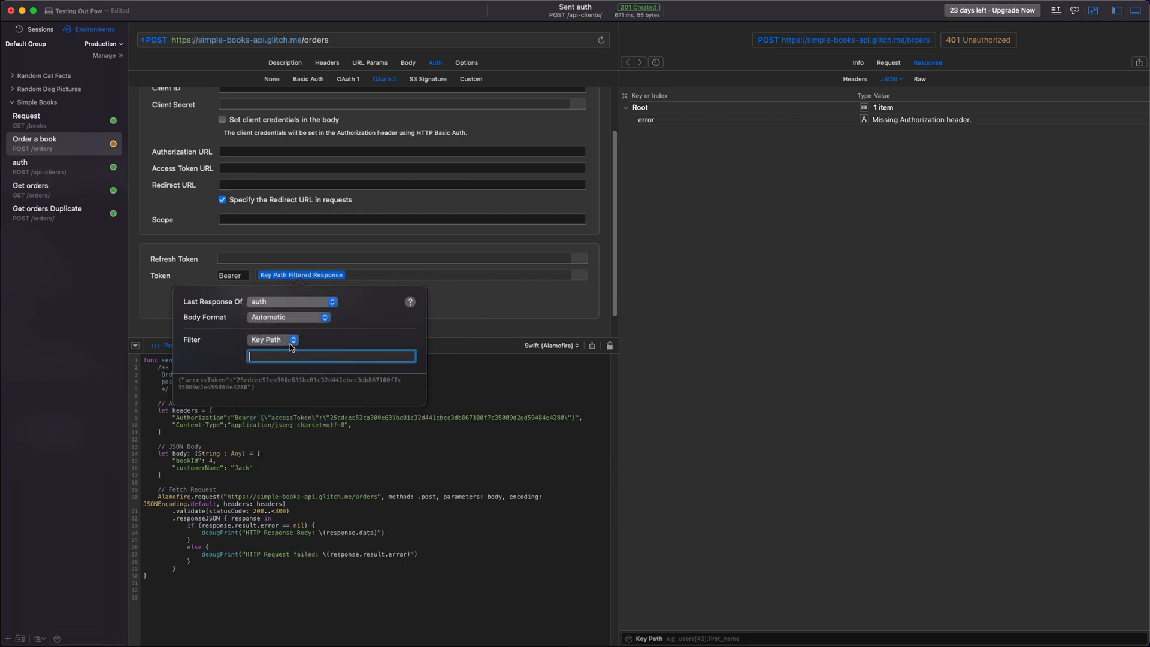
pyautogui.moveTo(270, 347)
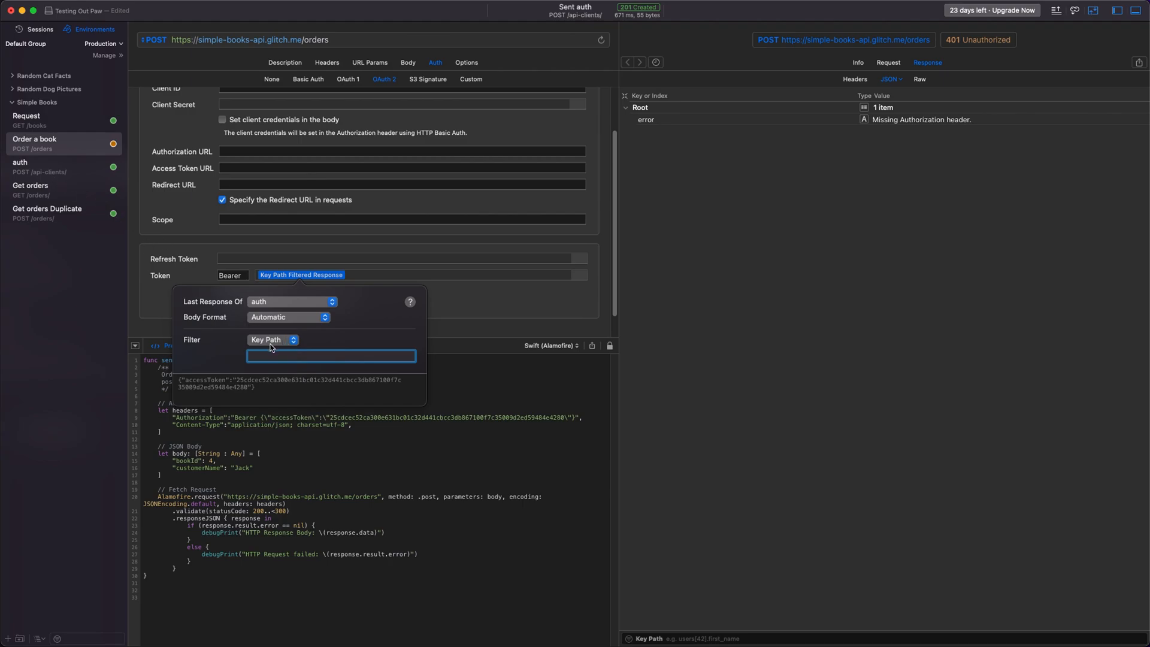
pyautogui.click(289, 316)
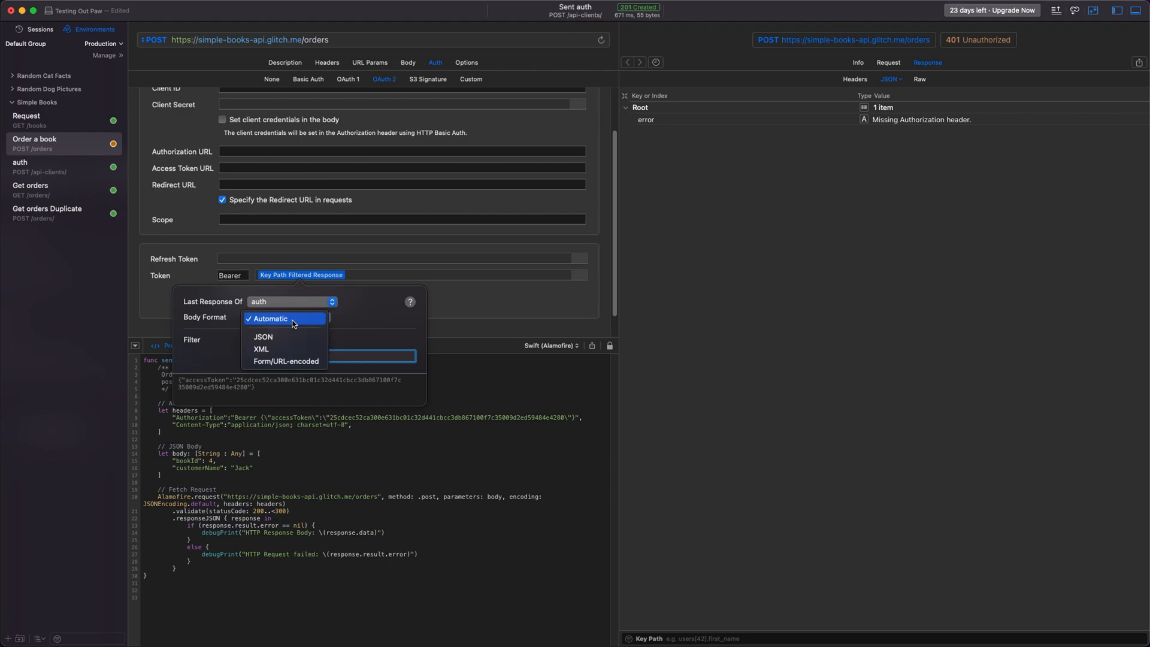
pyautogui.click(262, 336)
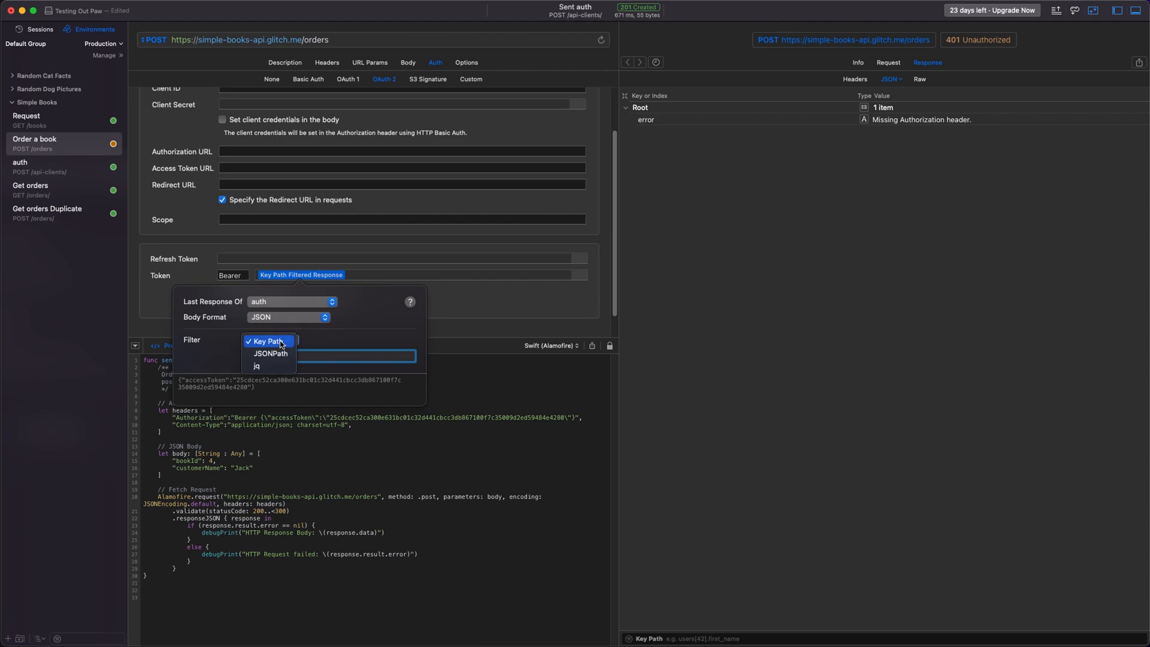
pyautogui.click(270, 353)
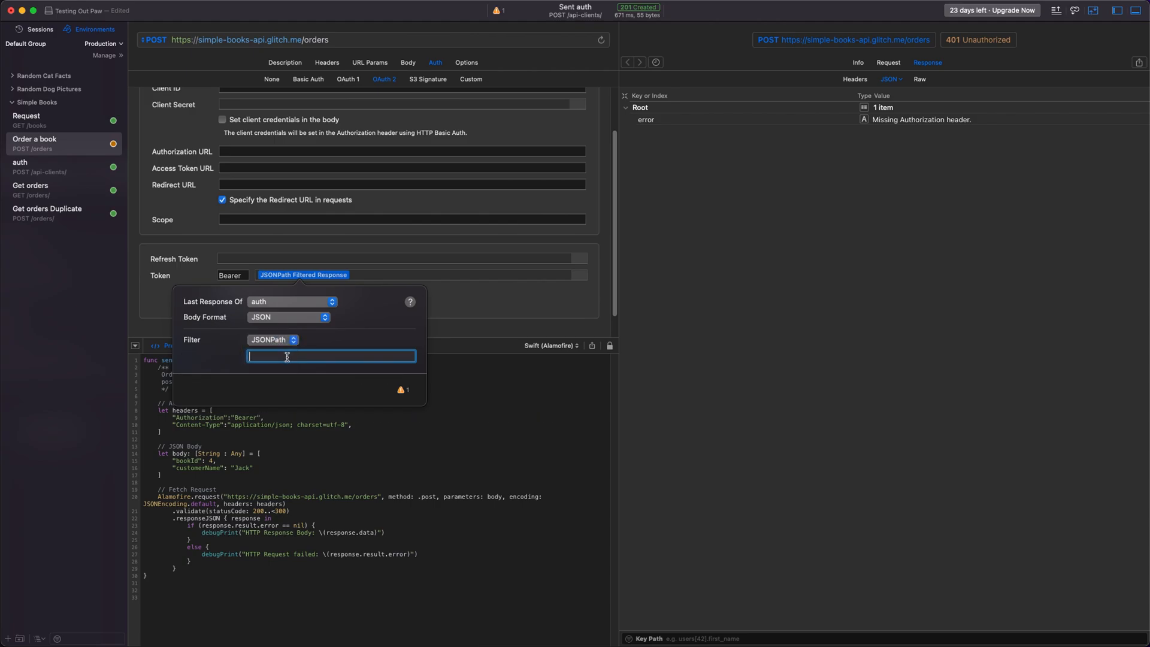
pyautogui.click(272, 339)
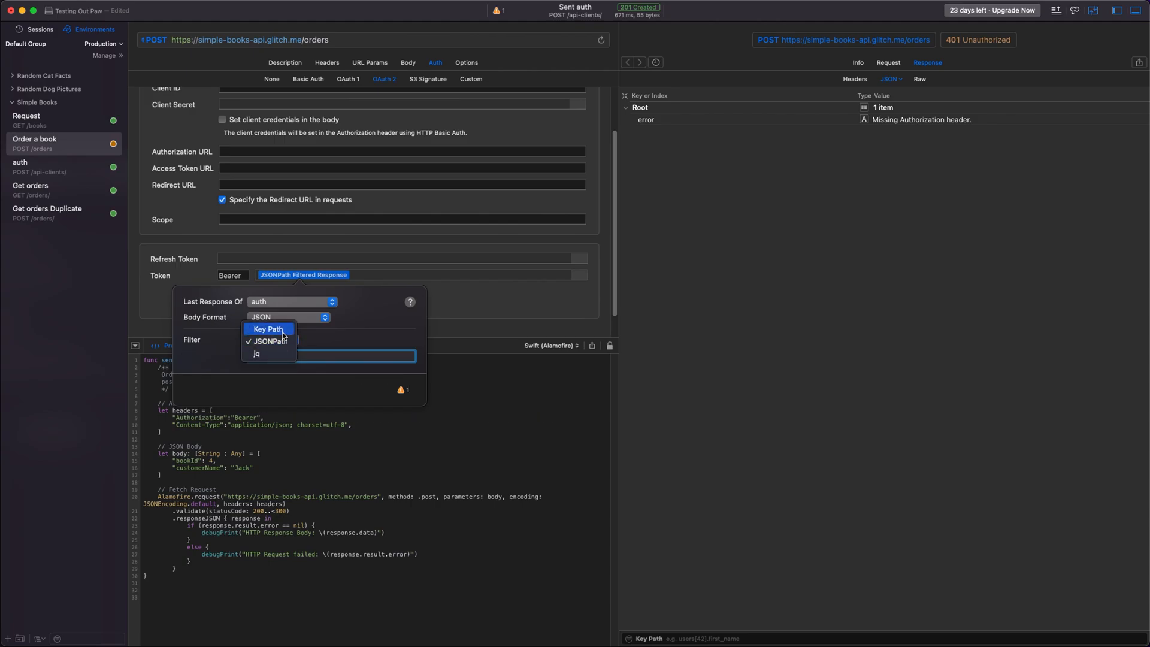
pyautogui.click(267, 328)
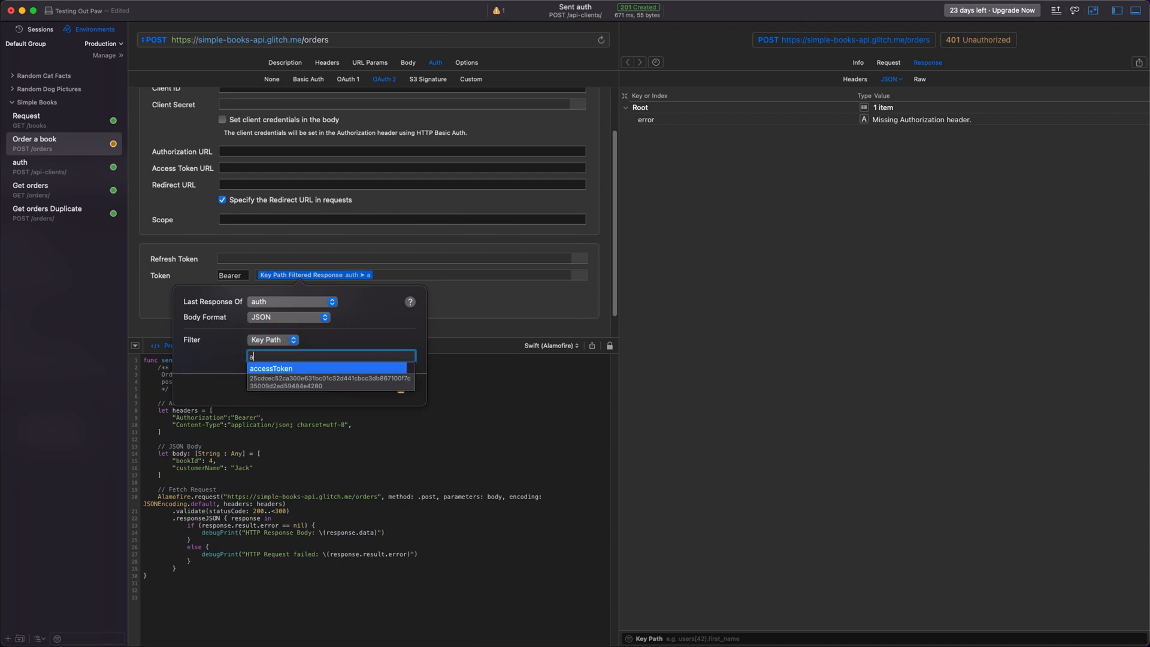
pyautogui.write('ccessToken')
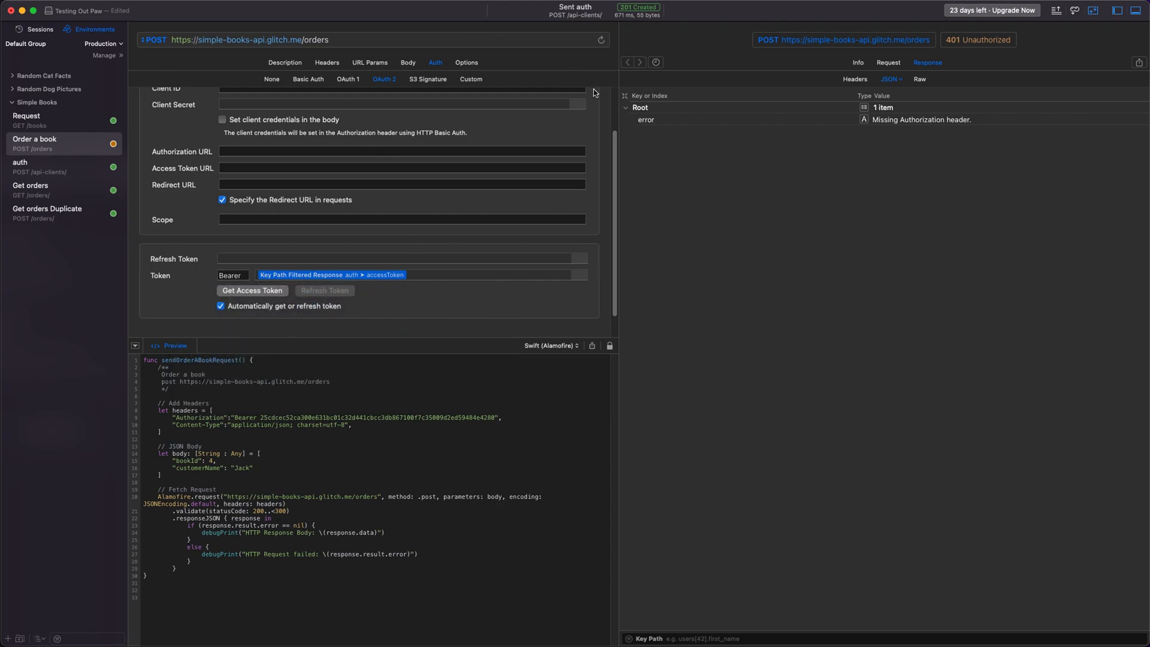
# Send Order a book with the bearer token, returning 201 Created with an orderId.
pyautogui.click(600, 39)
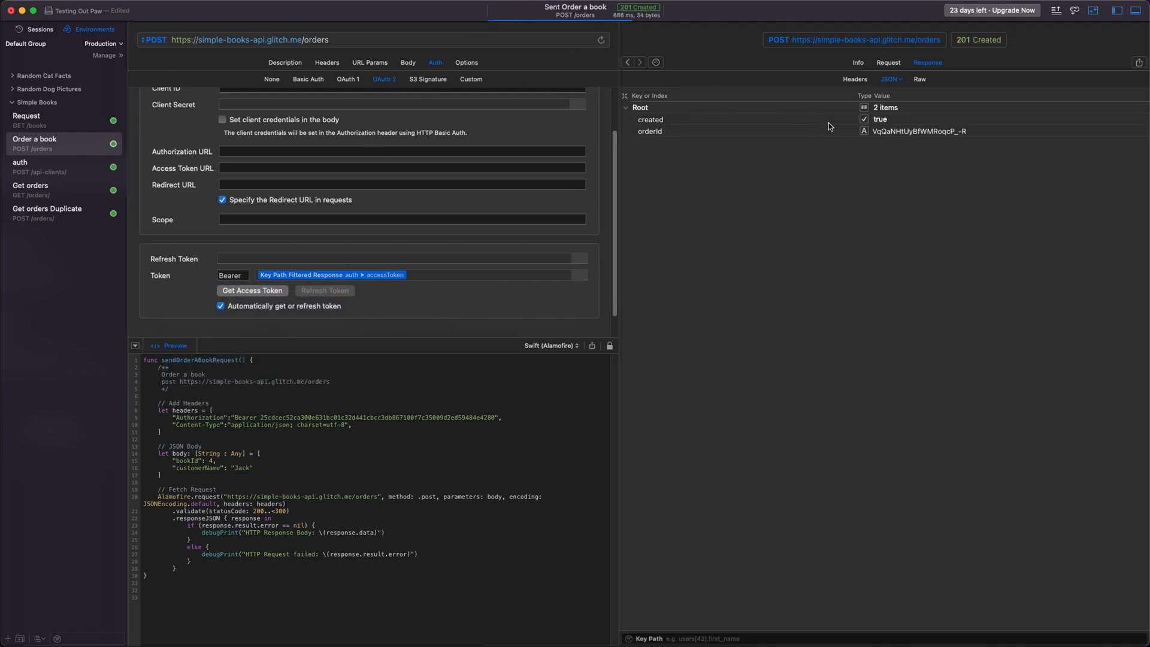
pyautogui.moveTo(883, 150)
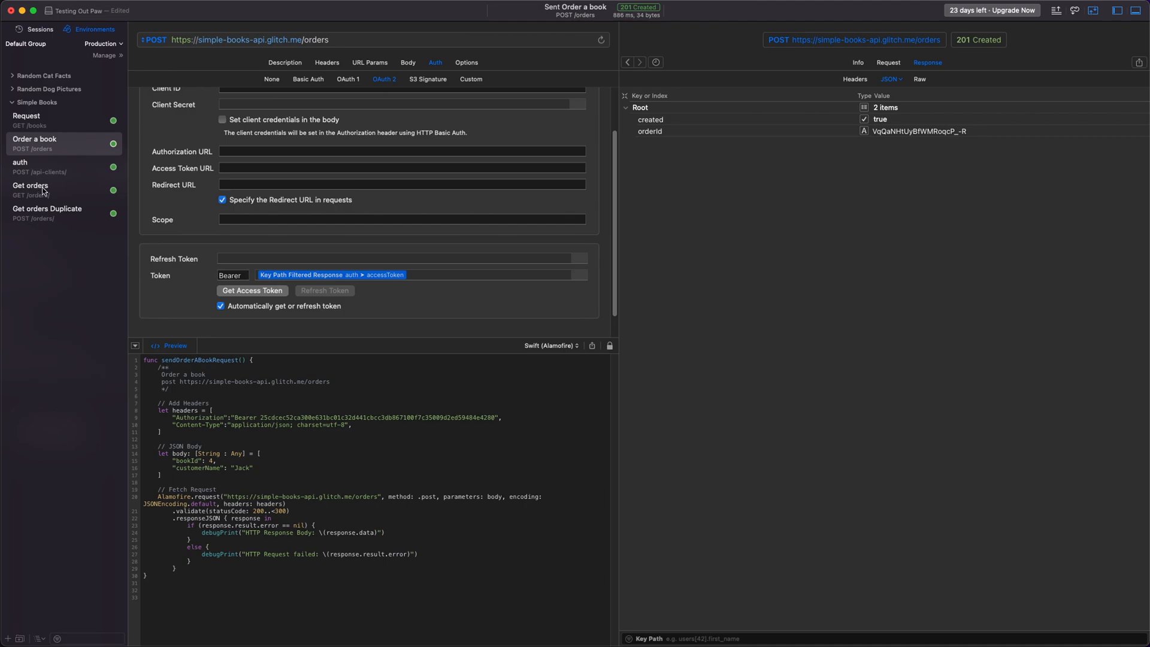
# Send Get orders and expand Index 0 showing Jack's order for bookId 4, quantity 1.
pyautogui.click(30, 189)
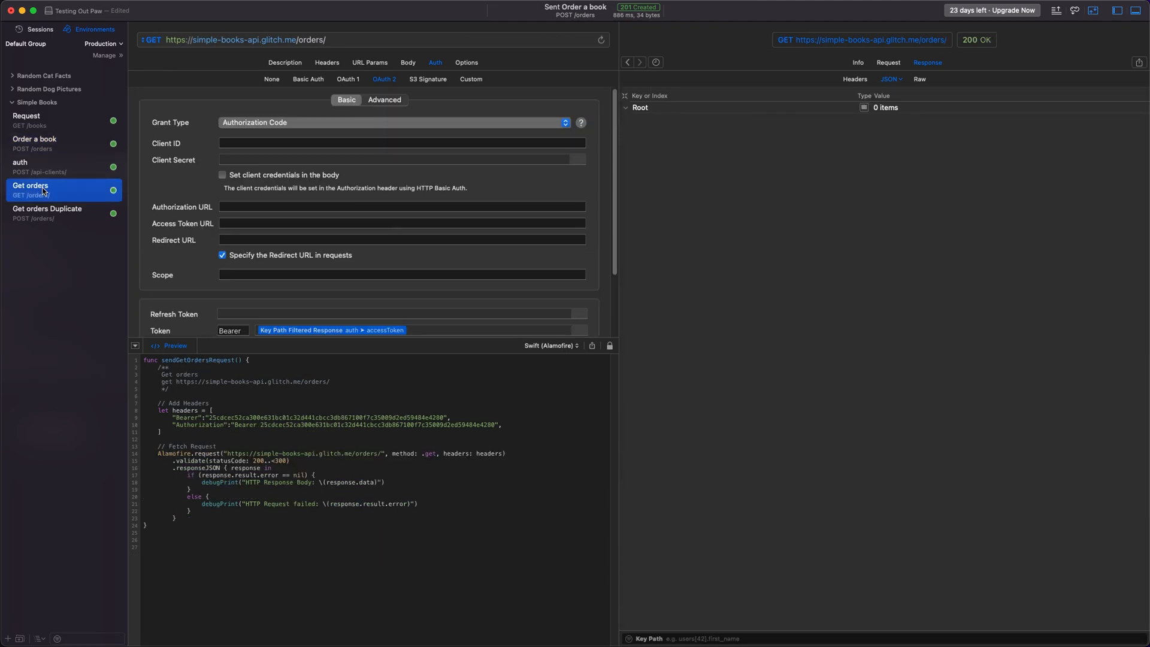
pyautogui.scroll(-3)
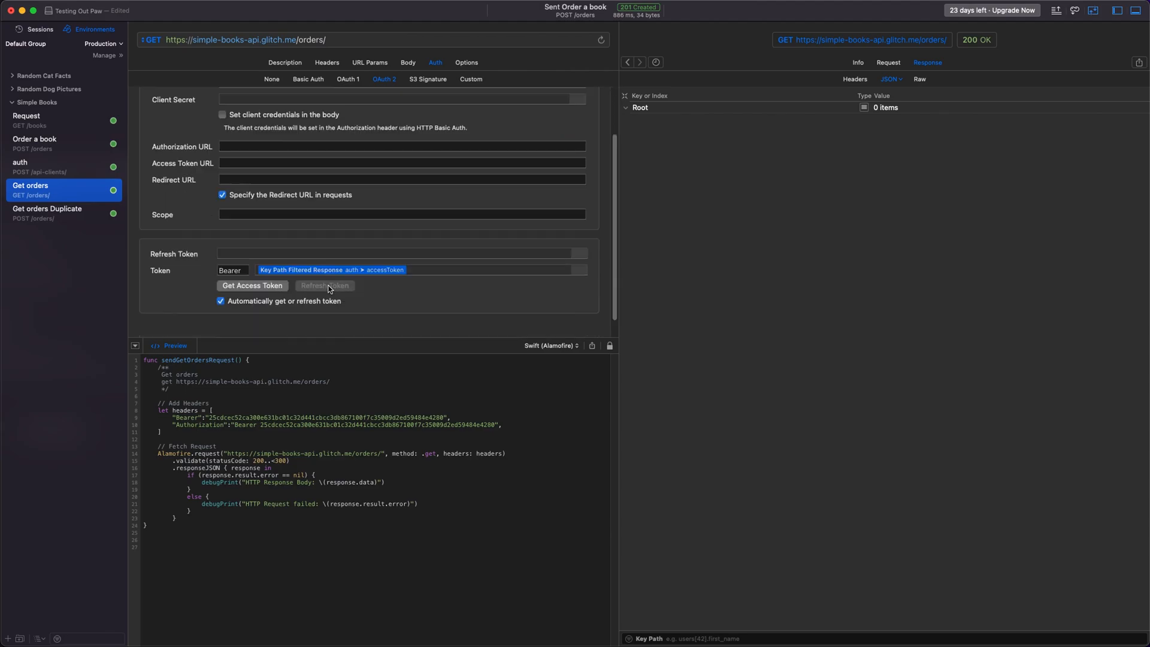
pyautogui.moveTo(323, 286)
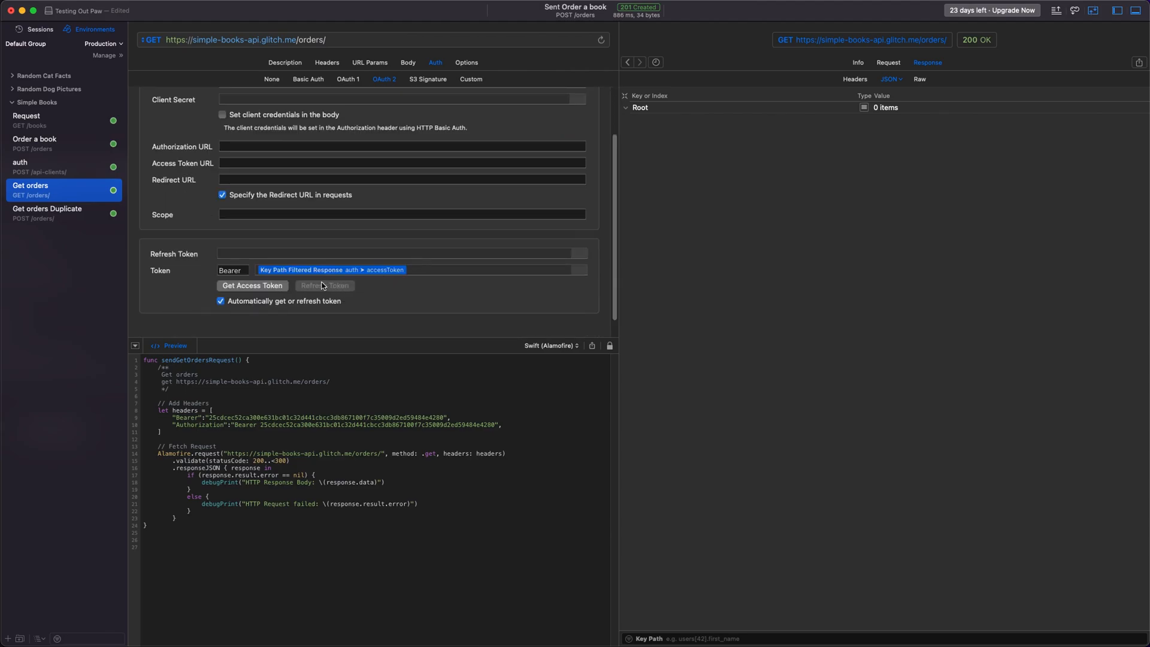
pyautogui.scroll(3)
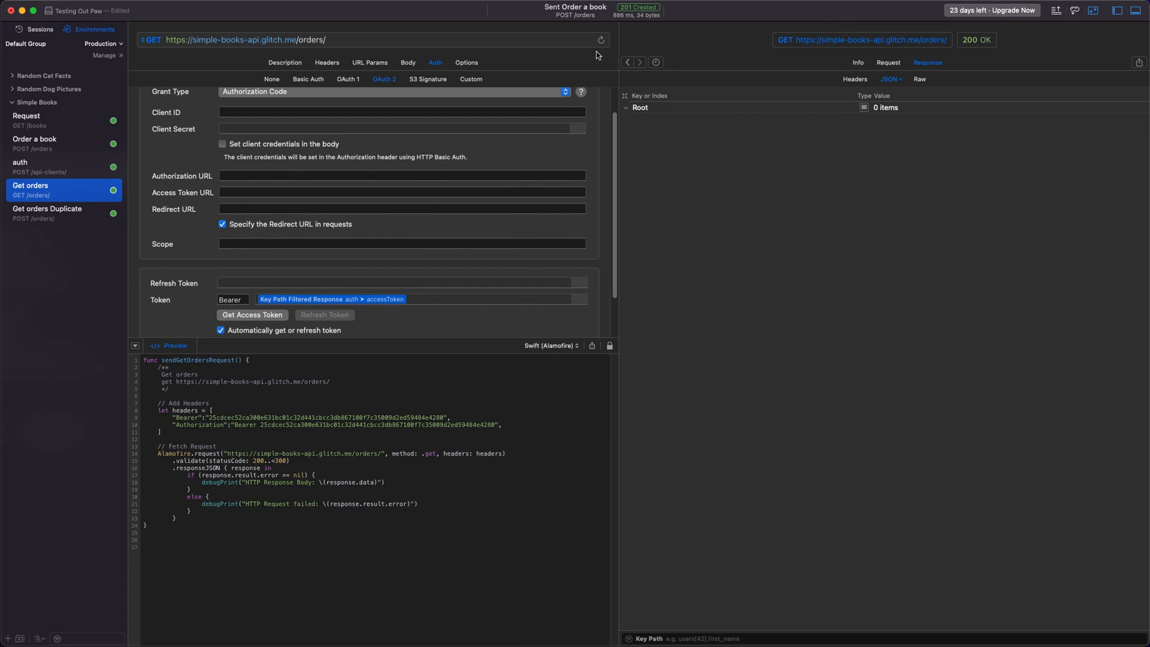
pyautogui.click(600, 40)
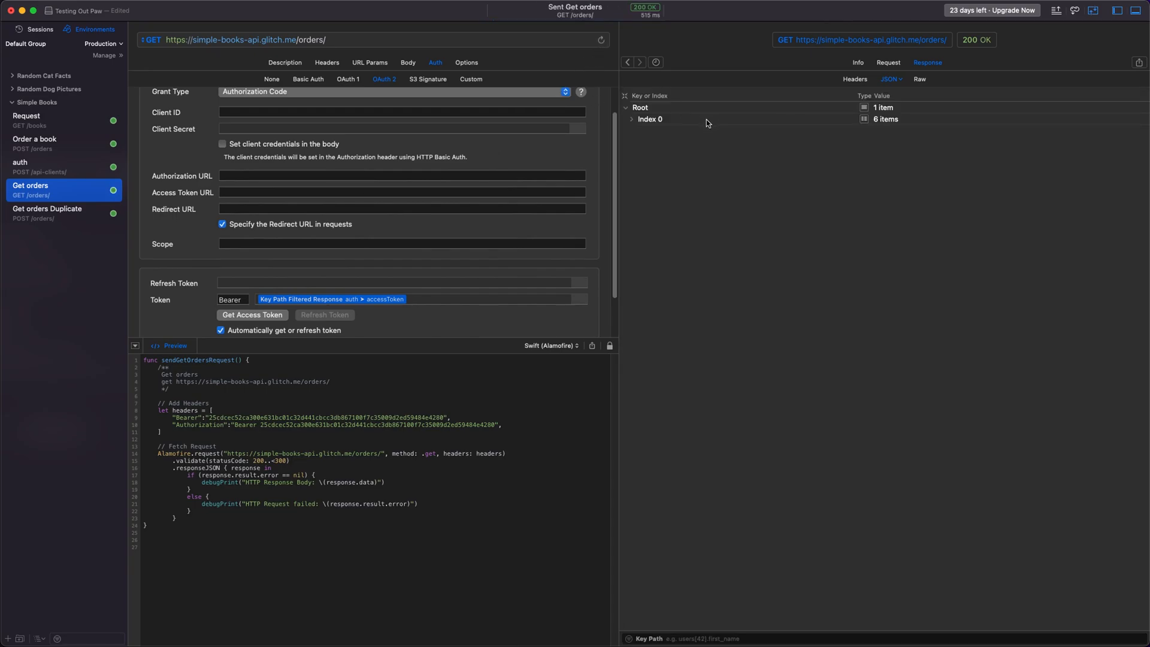
pyautogui.click(631, 119)
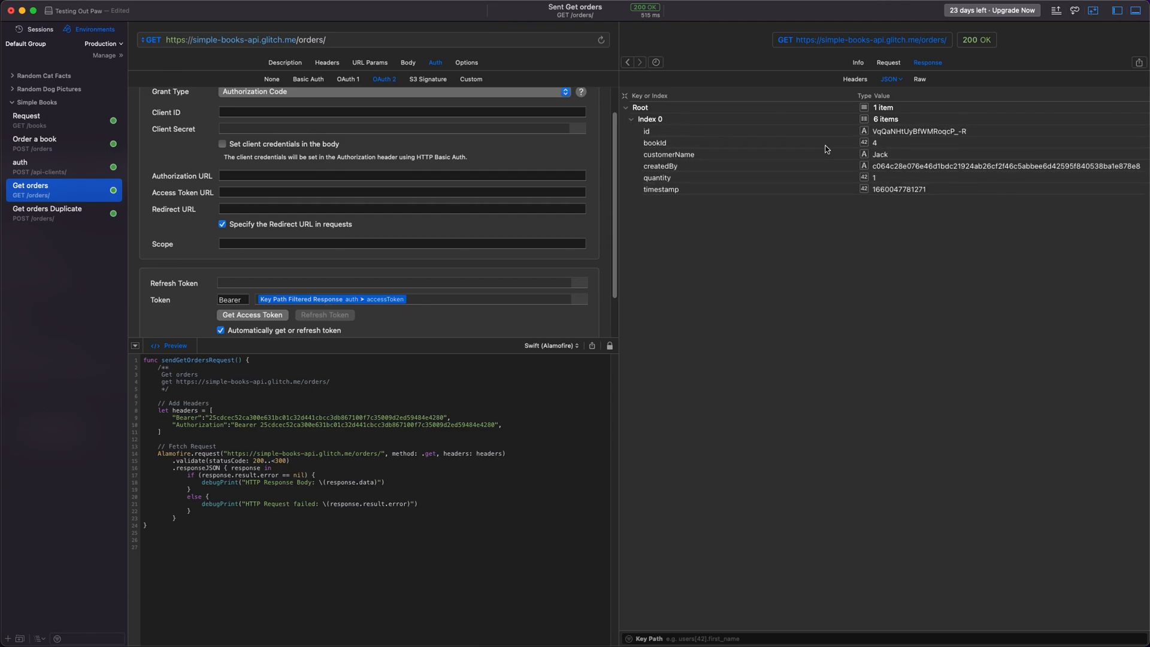
pyautogui.moveTo(882, 149)
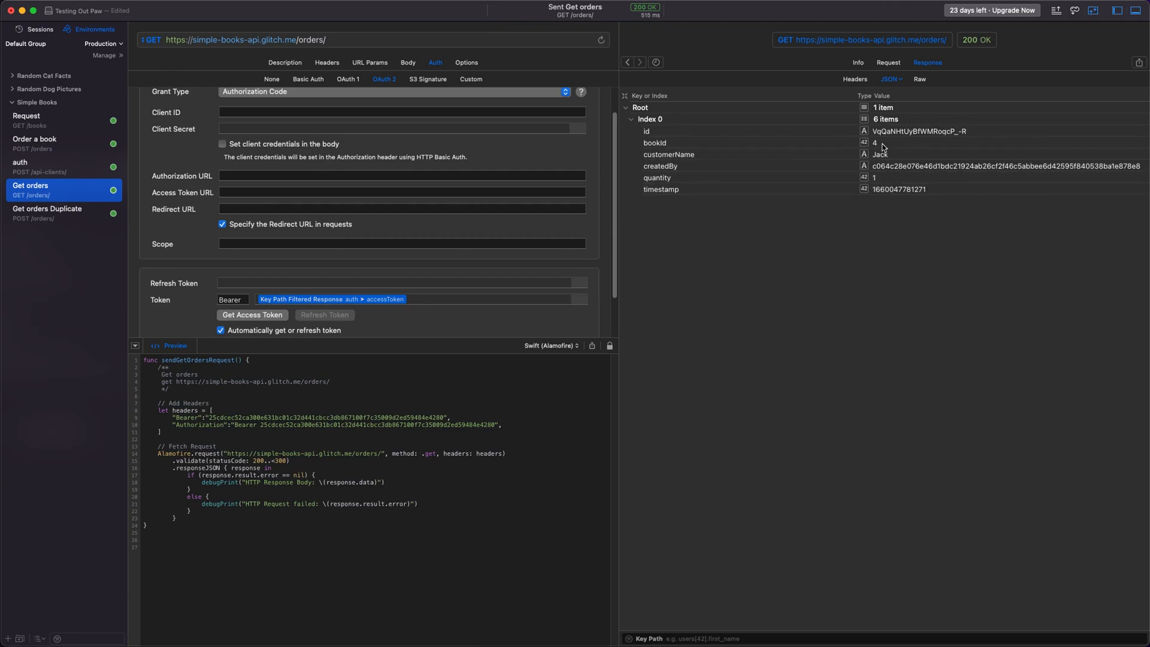
pyautogui.moveTo(893, 158)
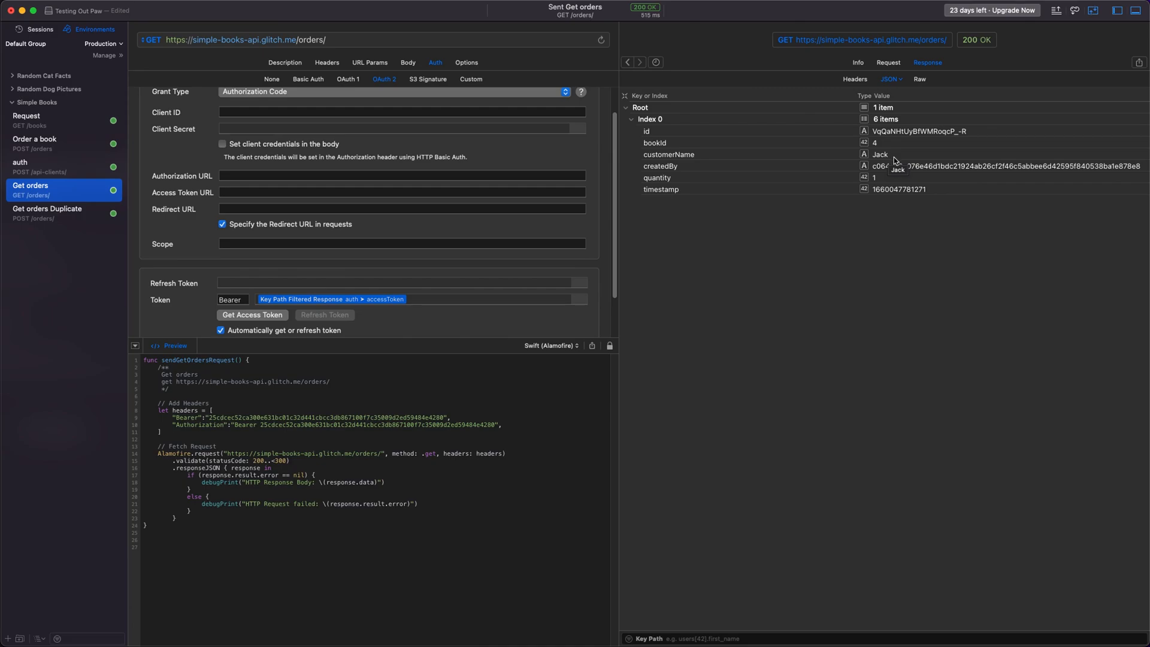
pyautogui.moveTo(308, 415)
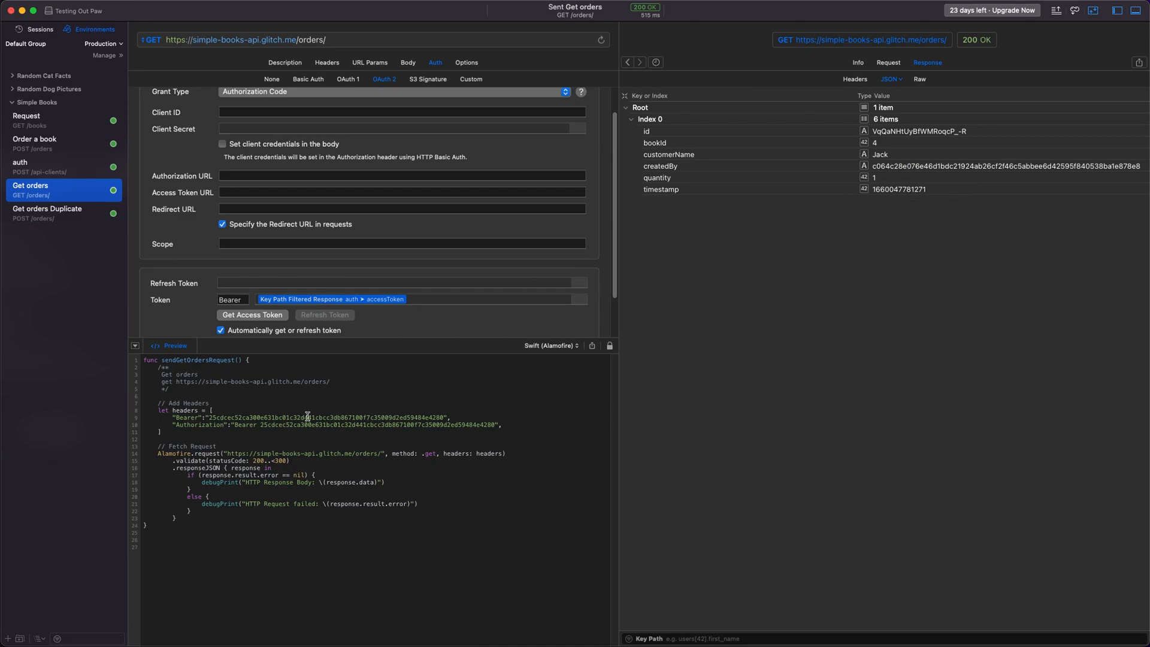
pyautogui.moveTo(352, 544)
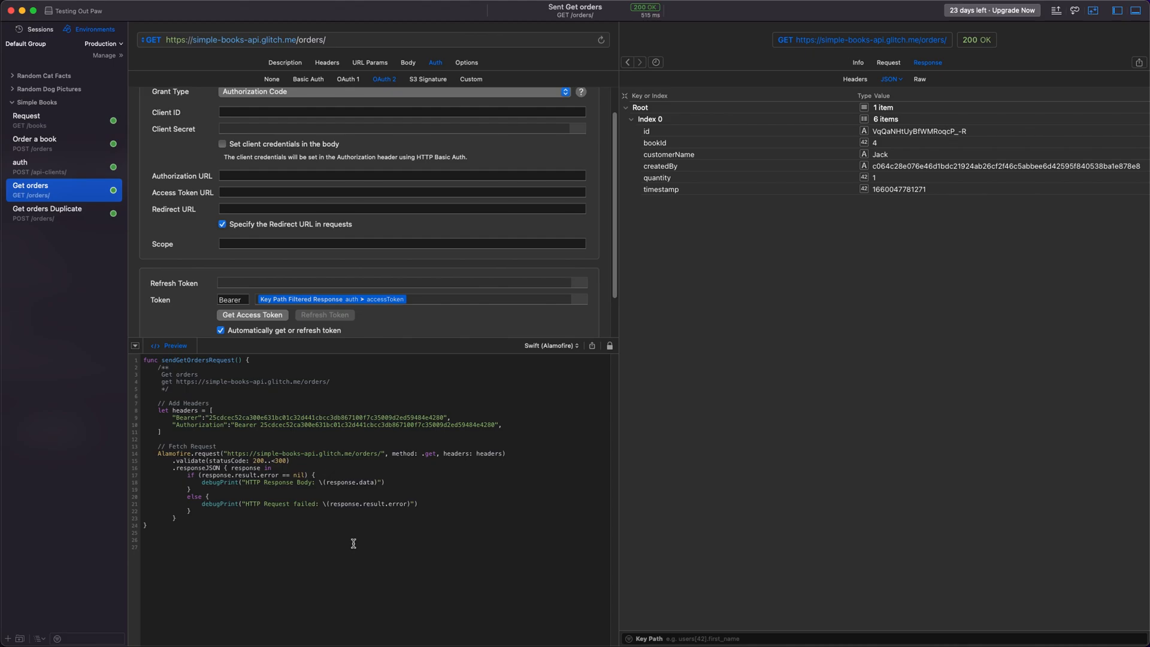
pyautogui.moveTo(597, 332)
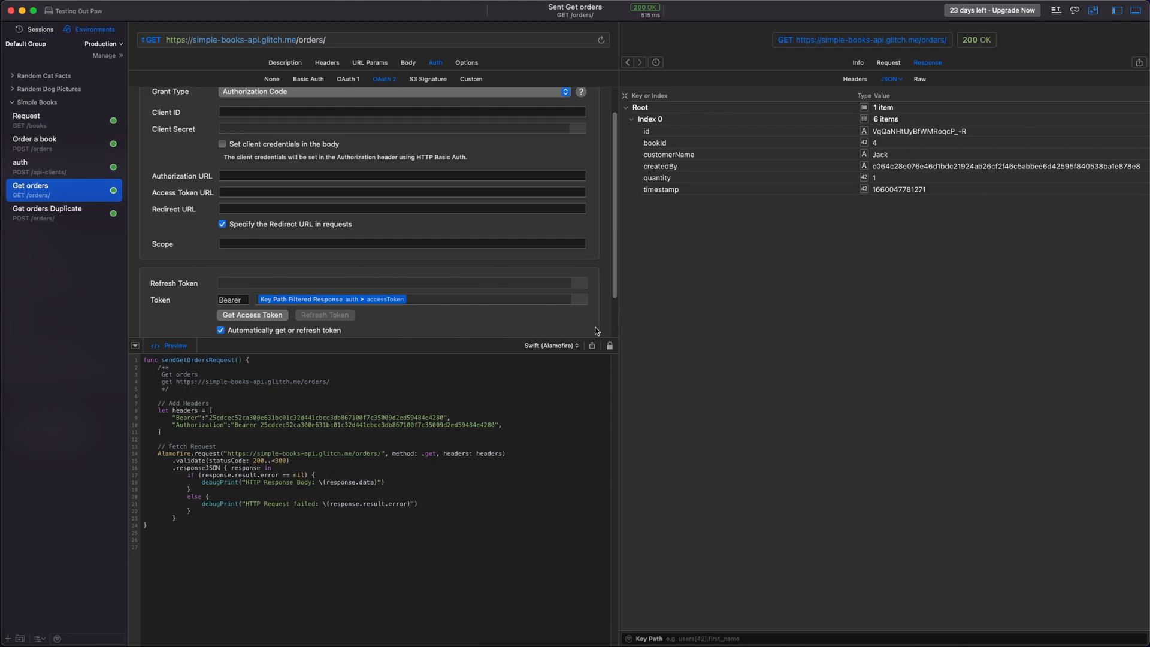
# Show the code generator list from the Swift (Alamofire) popup under Get orders.
pyautogui.click(551, 344)
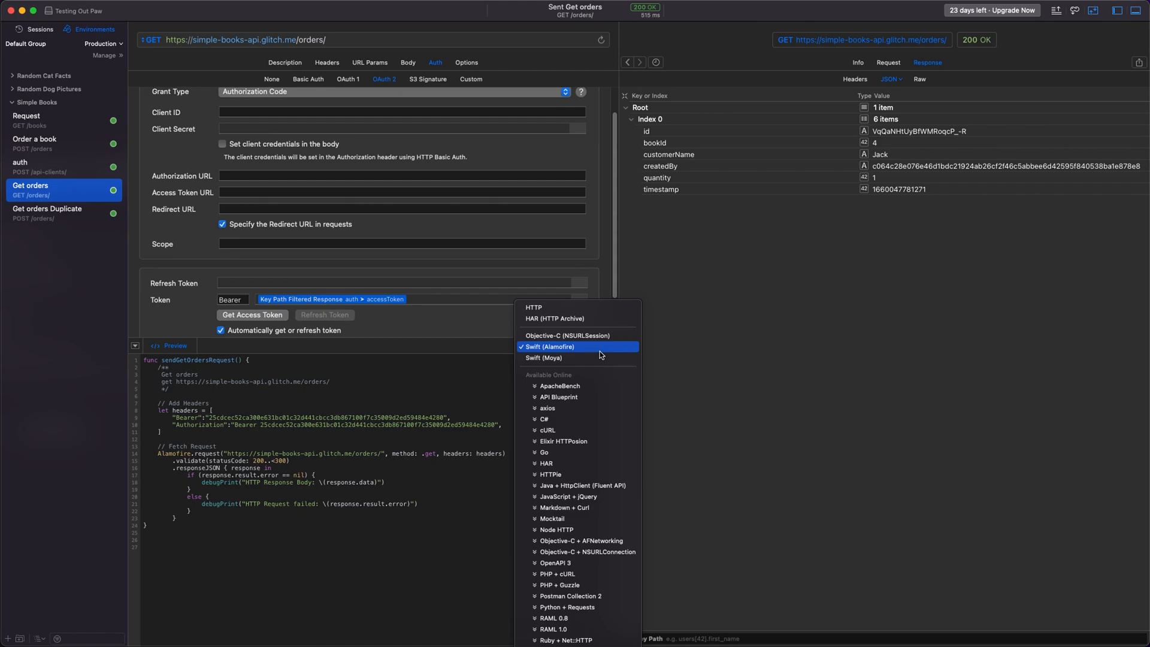
pyautogui.moveTo(595, 355)
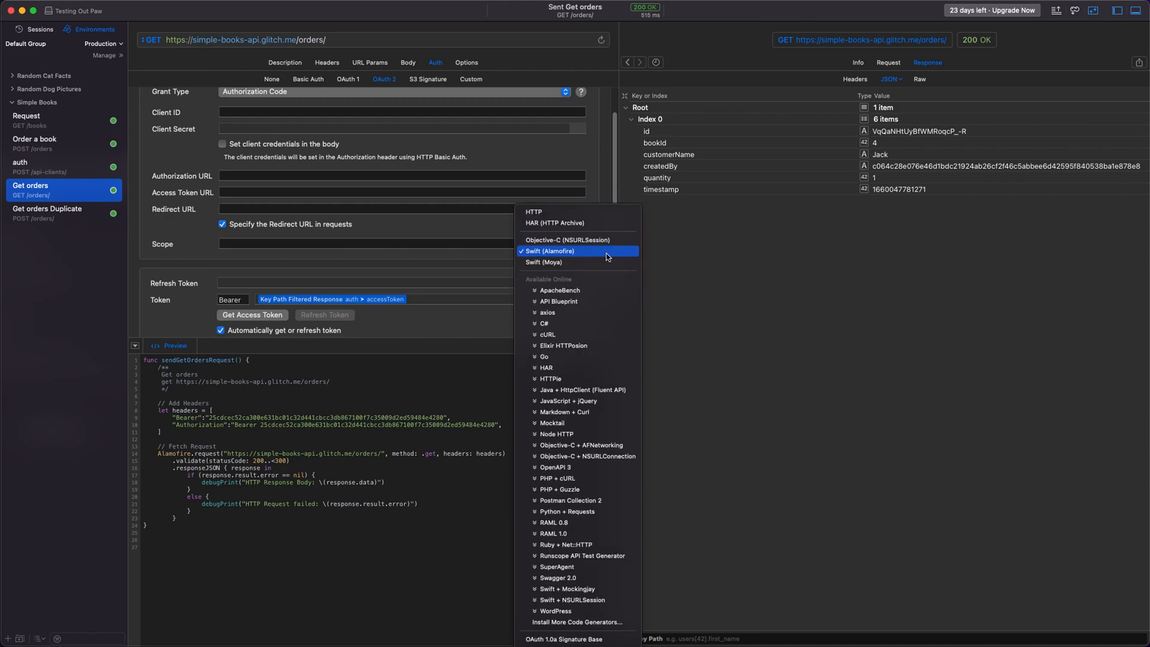
pyautogui.moveTo(580, 240)
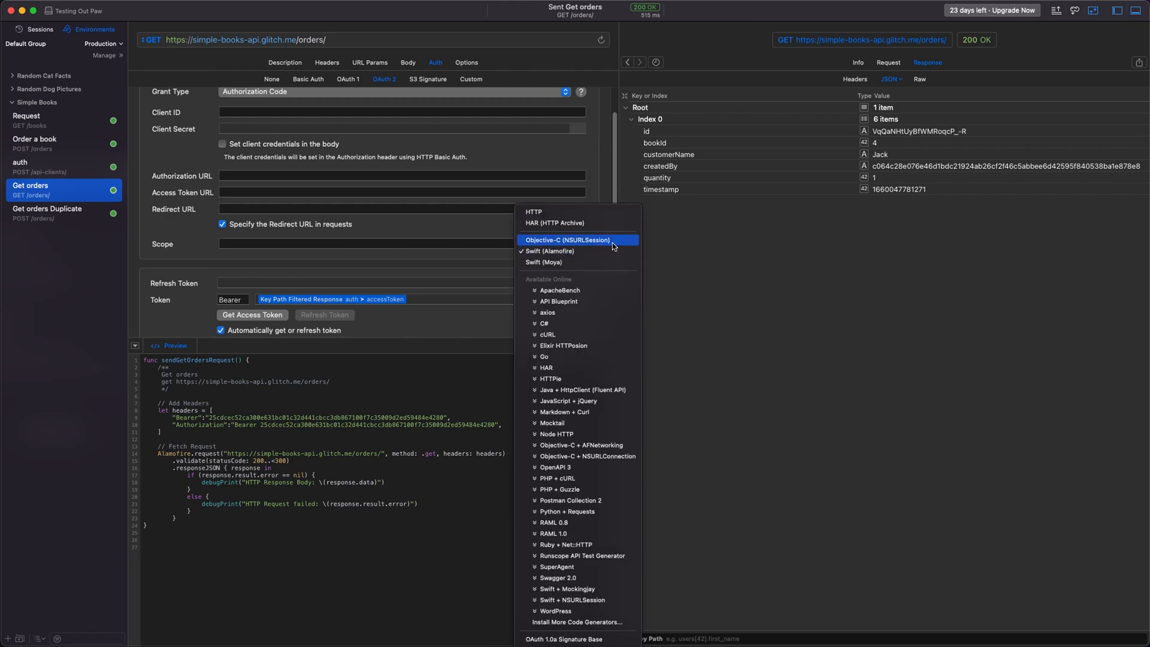
pyautogui.moveTo(627, 445)
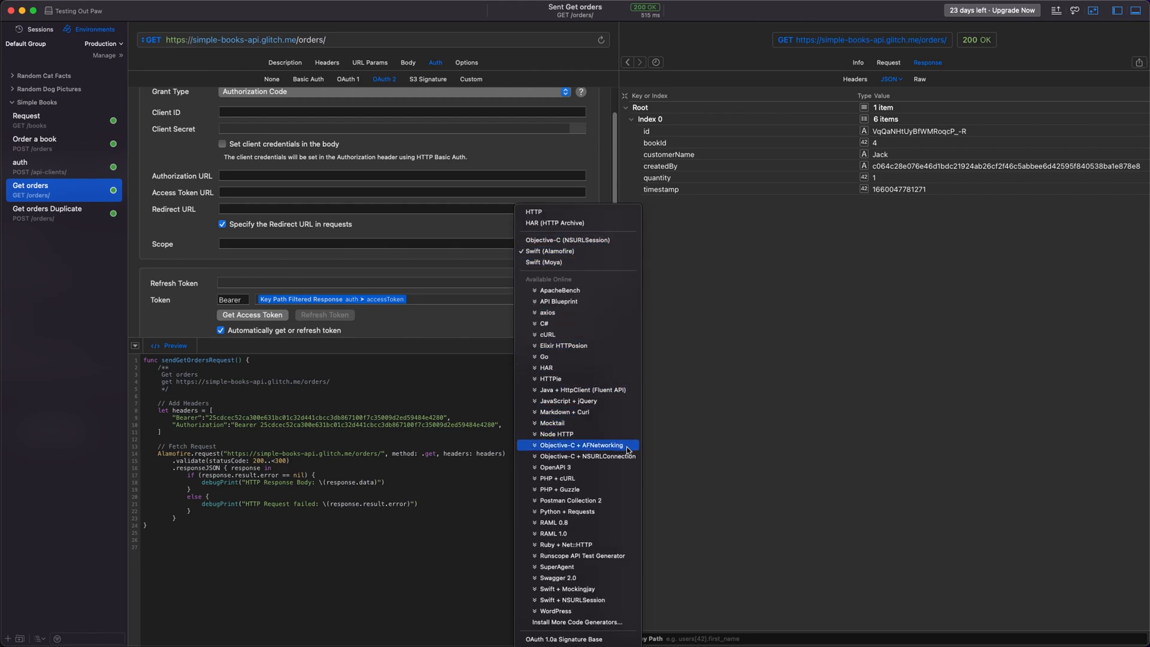
pyautogui.moveTo(626, 455)
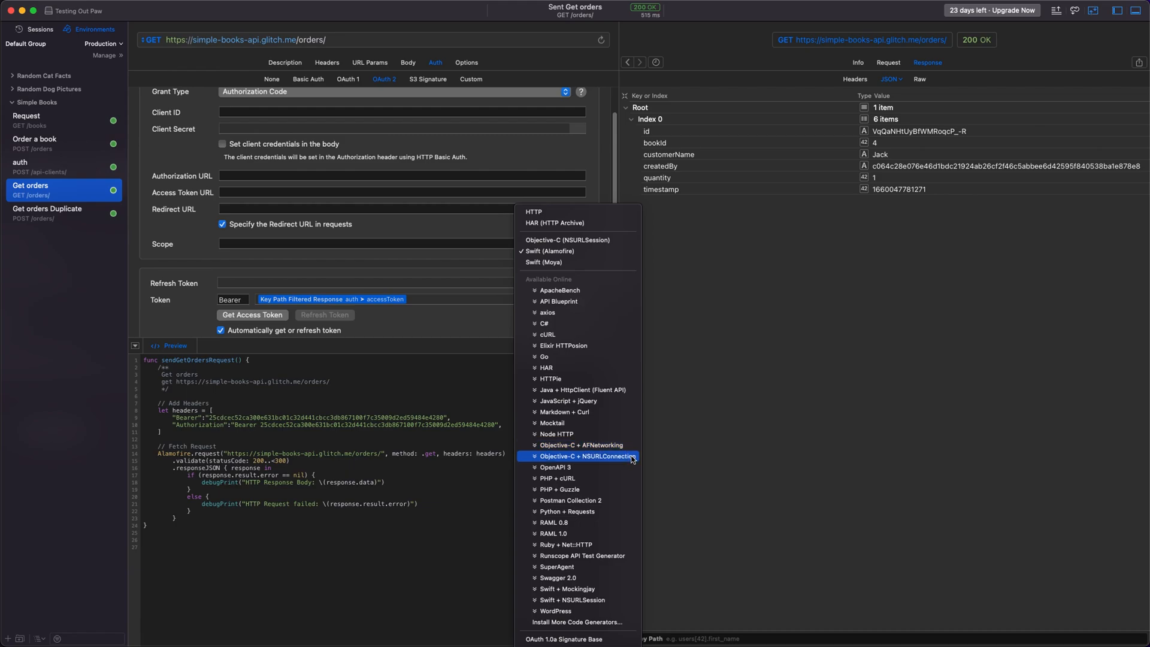
# Dismiss the code generator list, keeping the Swift (Alamofire) preview for Get orders.
pyautogui.click(549, 251)
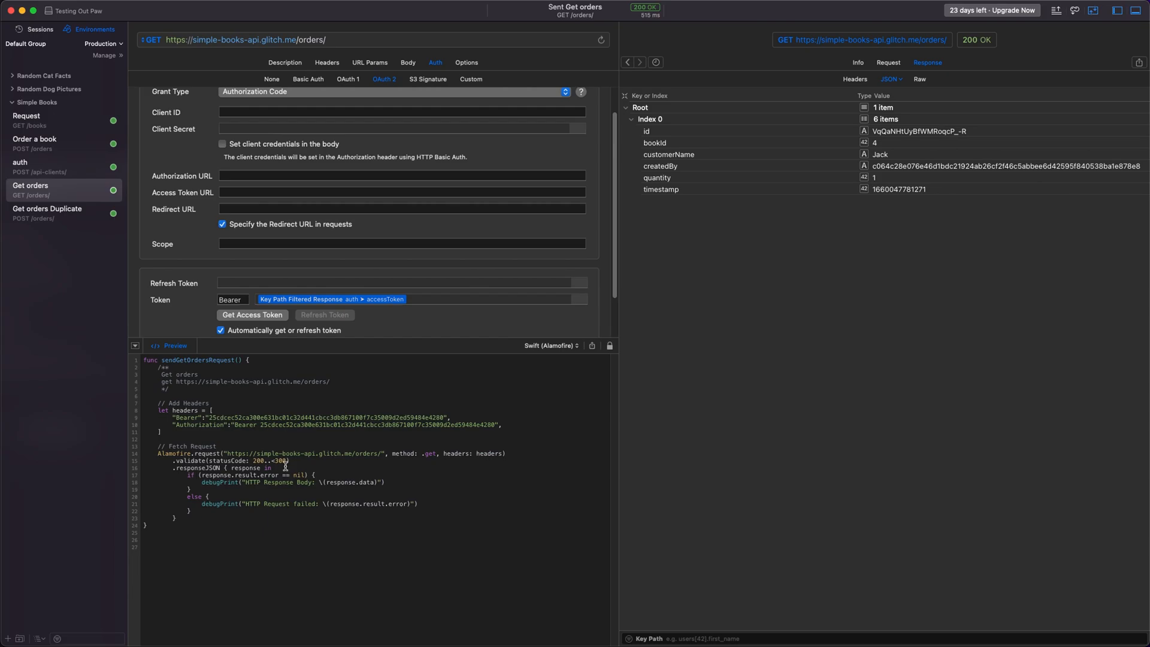
pyautogui.moveTo(358, 549)
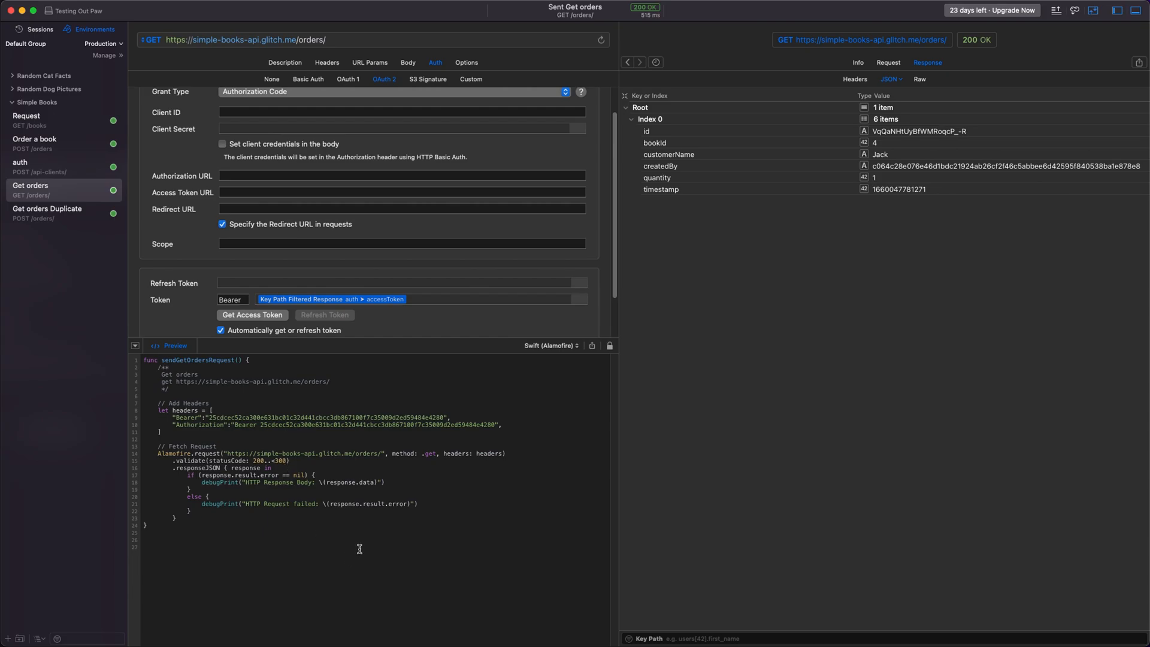